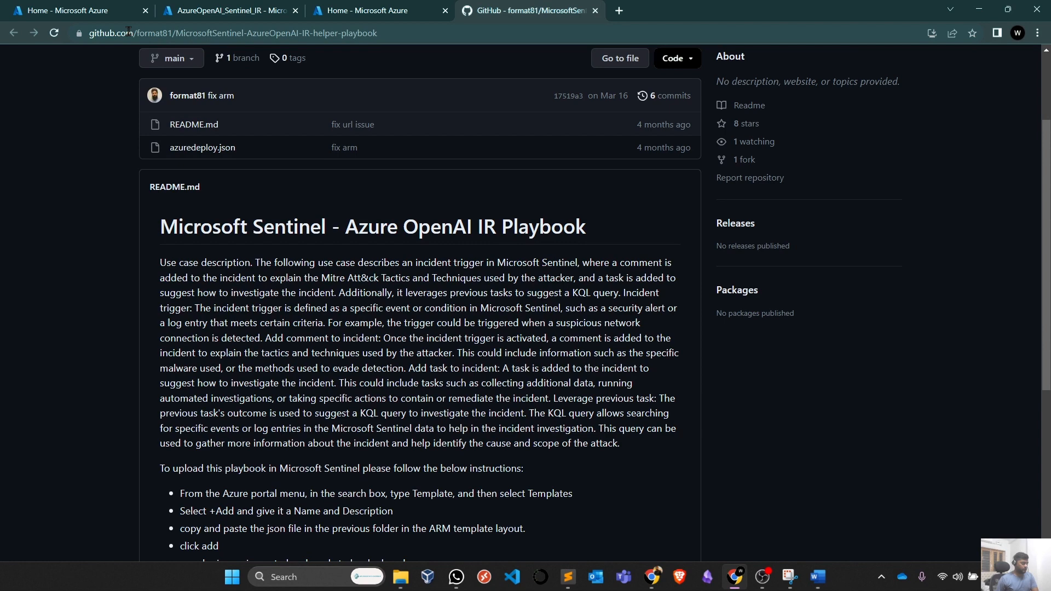
mouse_move(388, 36)
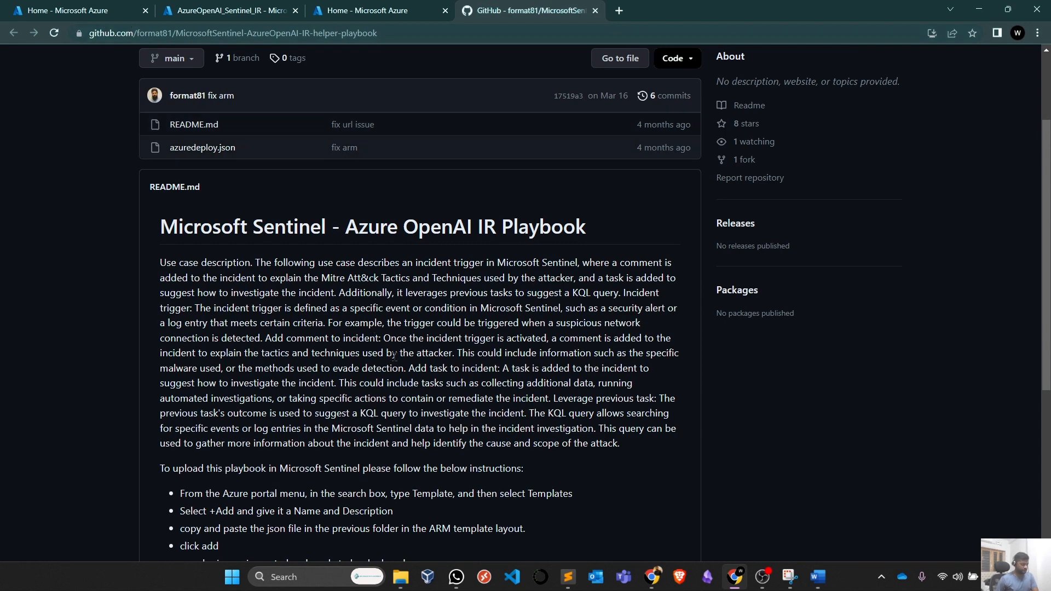
Launch Deploy to Azure from the readme, signing in with the work account and postponing MFA setup.
scroll(down, 3)
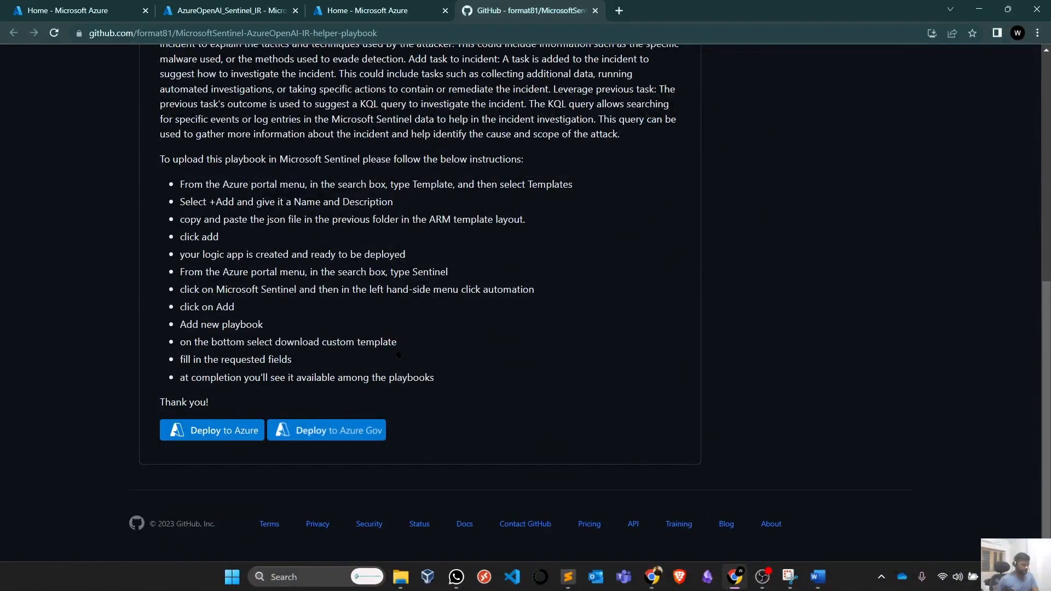
mouse_move(362, 362)
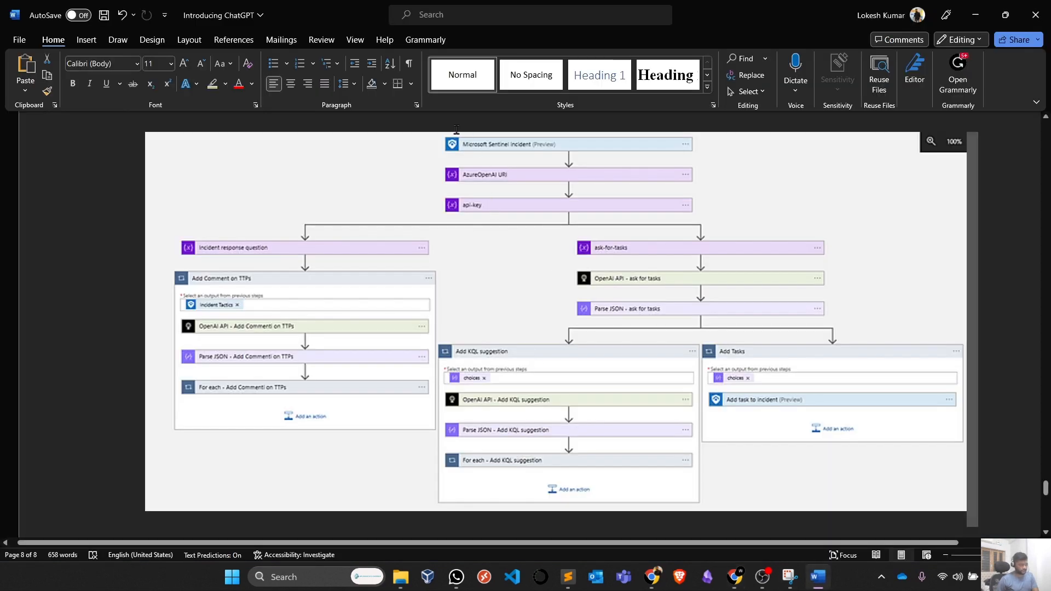
mouse_move(451, 139)
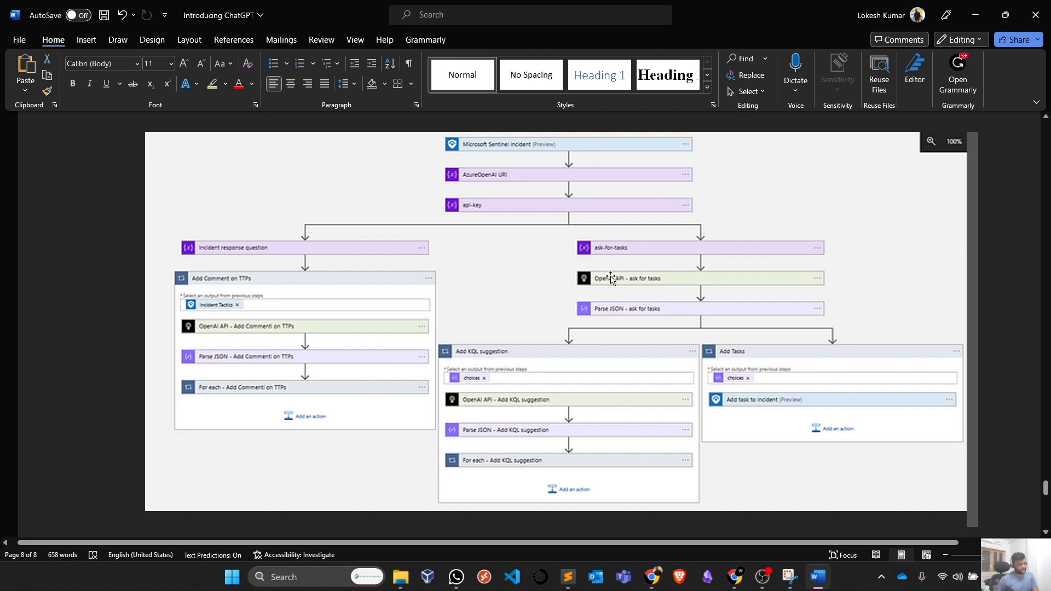
mouse_move(471, 148)
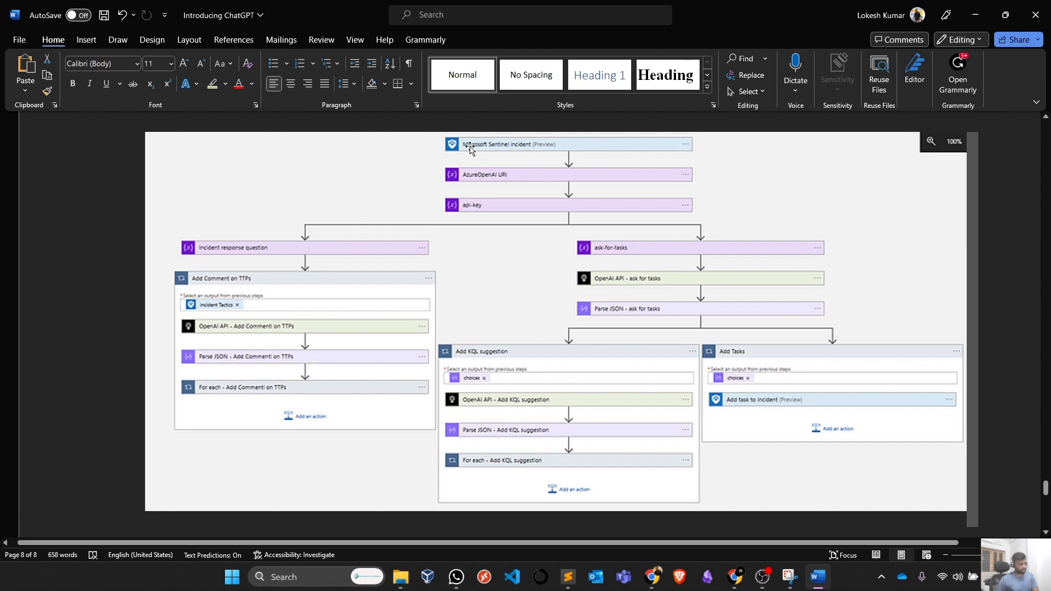
mouse_move(504, 176)
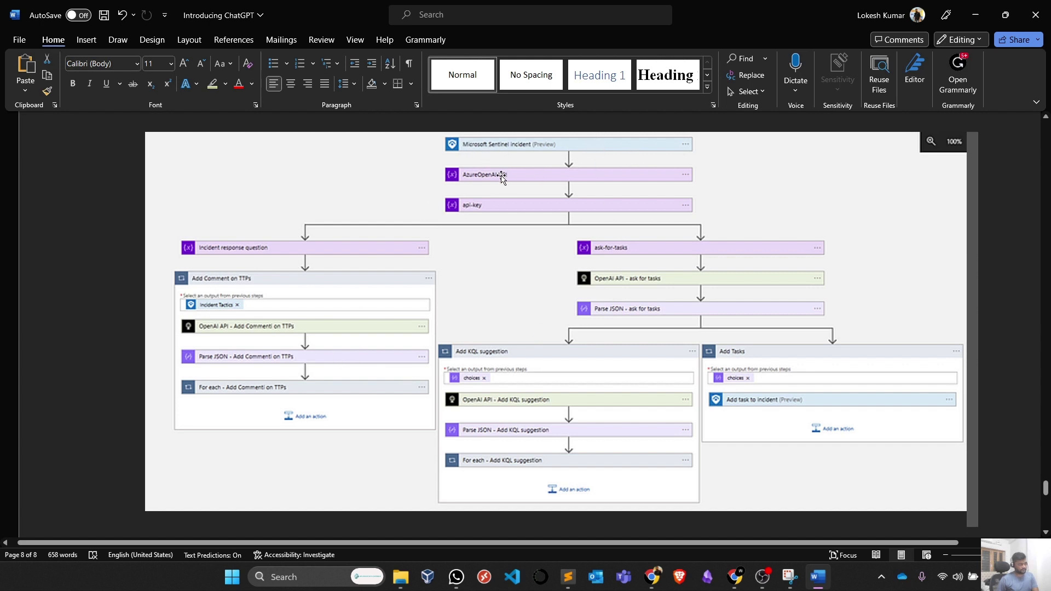
mouse_move(628, 211)
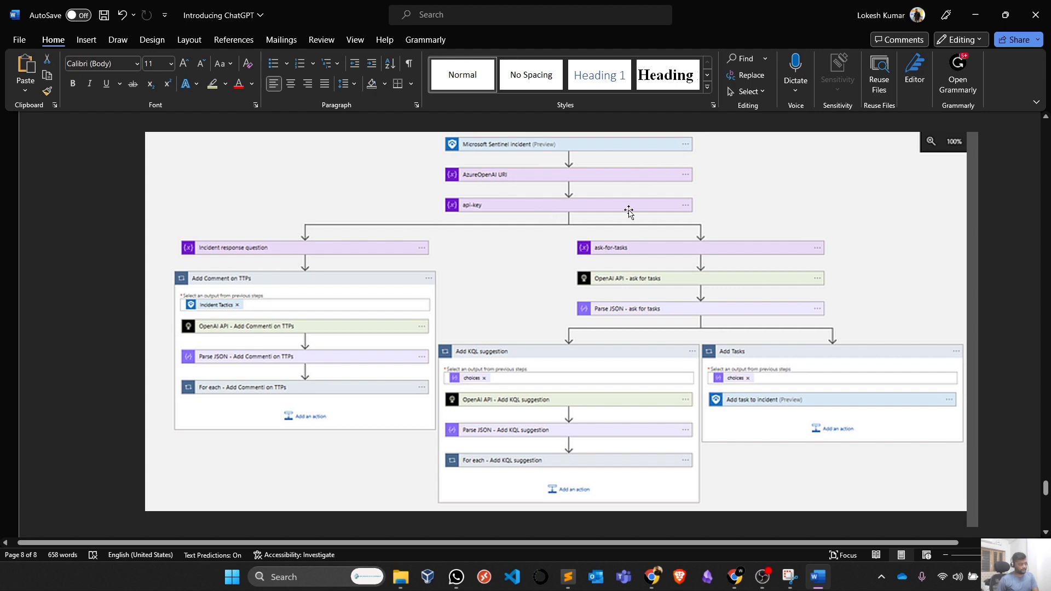
mouse_move(617, 283)
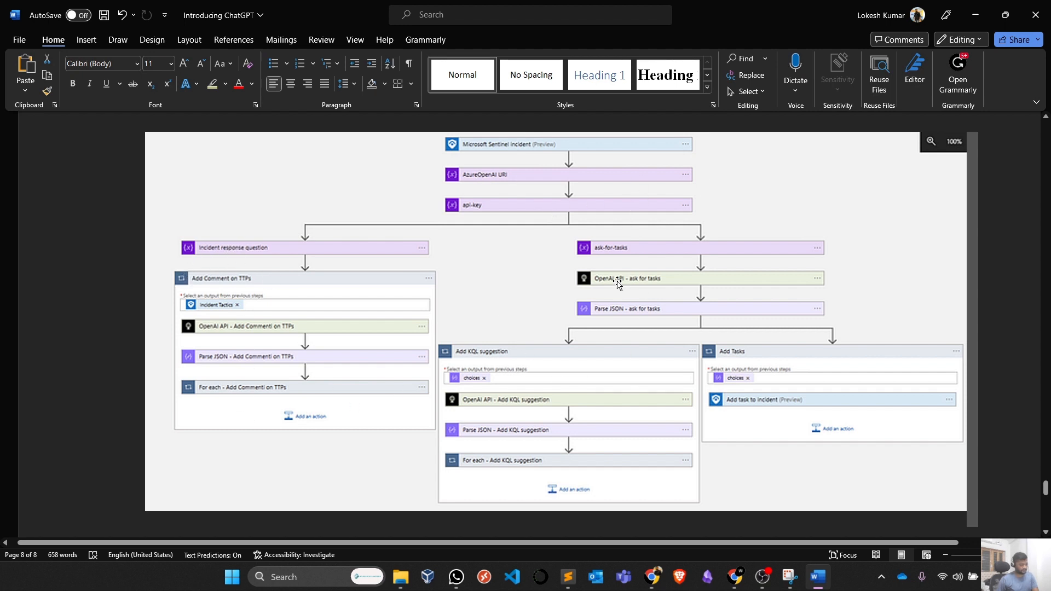
mouse_move(498, 403)
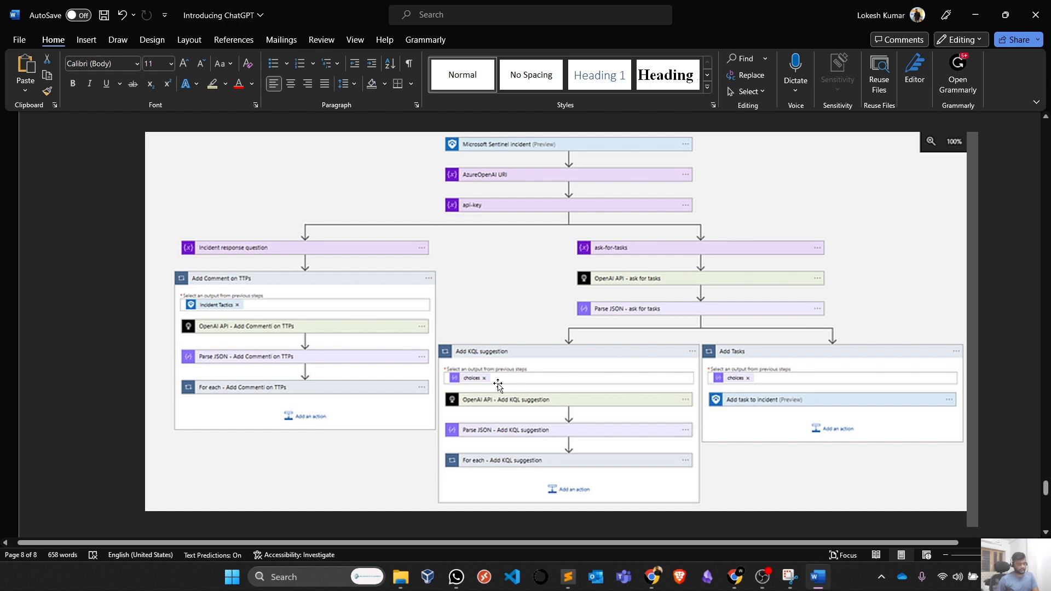
mouse_move(484, 217)
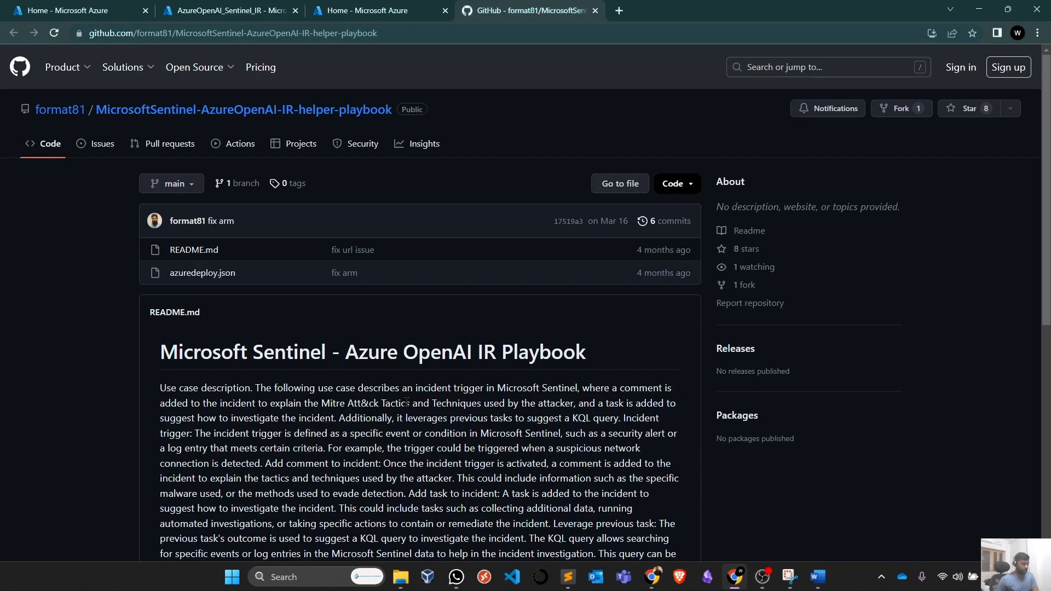
click(194, 67)
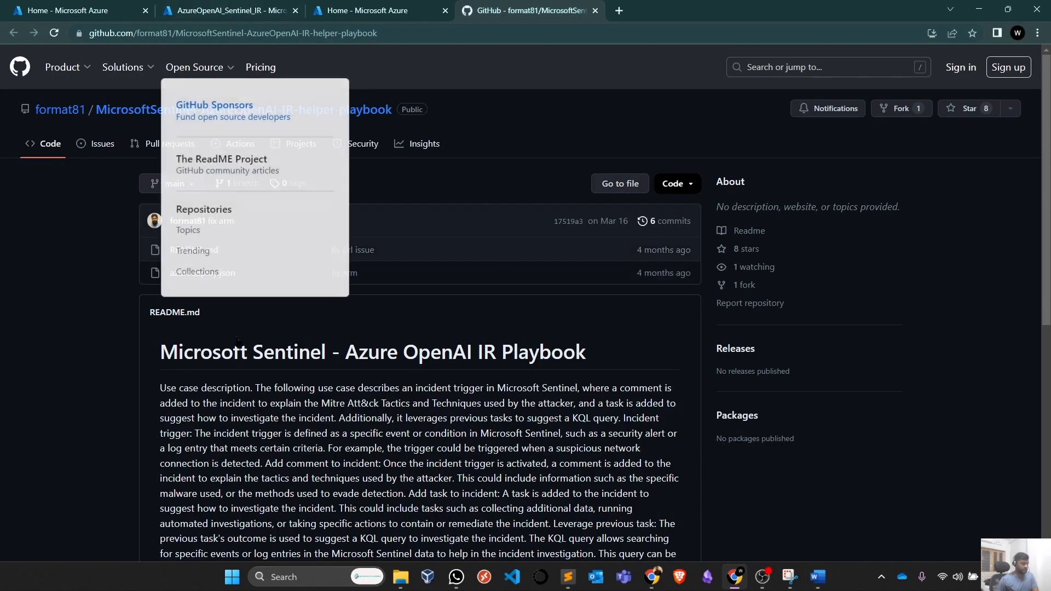
scroll(down, 3)
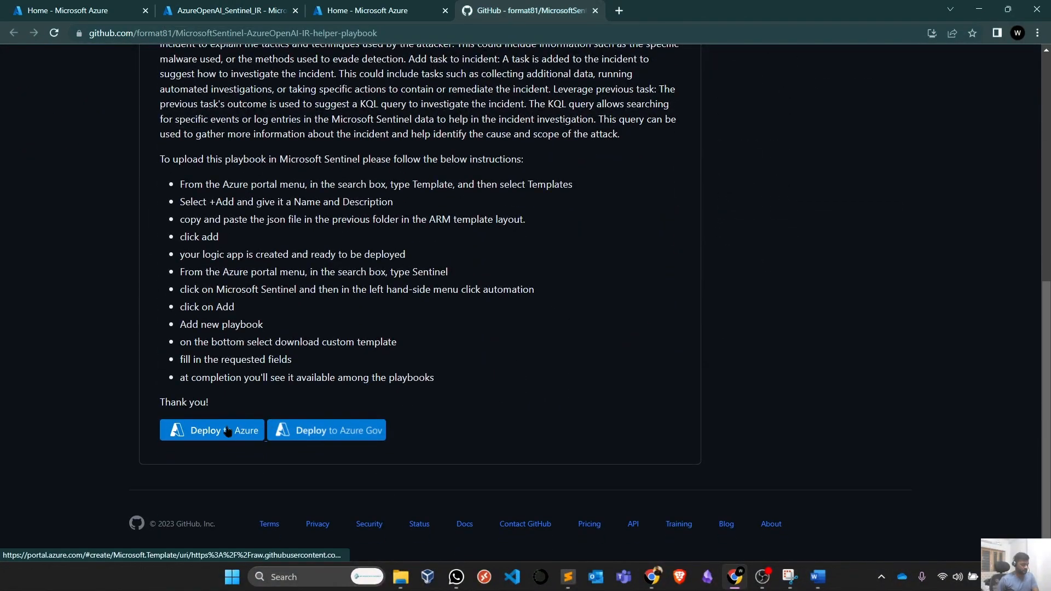
click(213, 430)
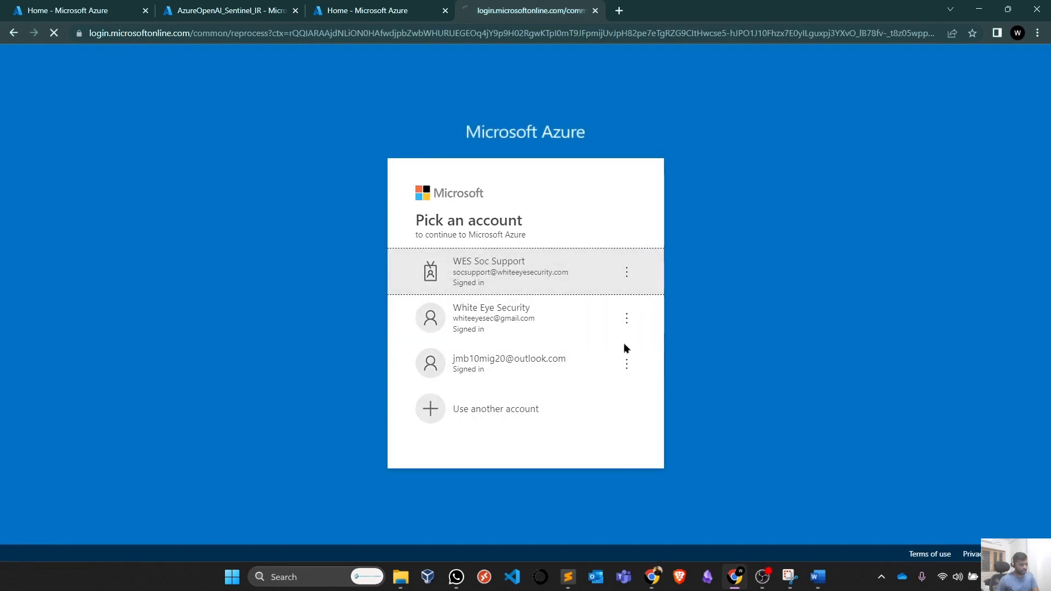
click(509, 271)
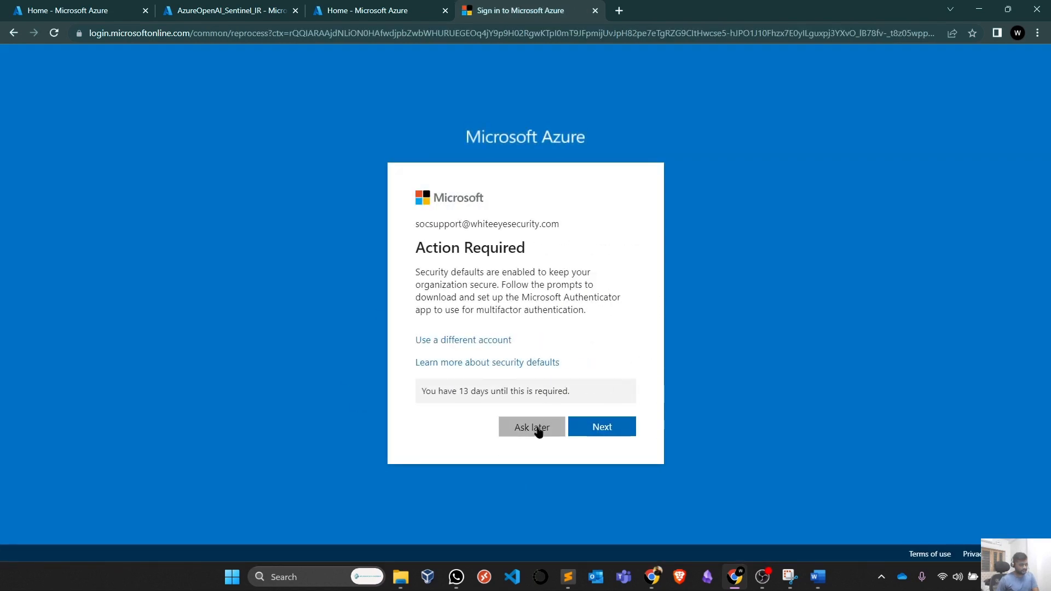
click(532, 426)
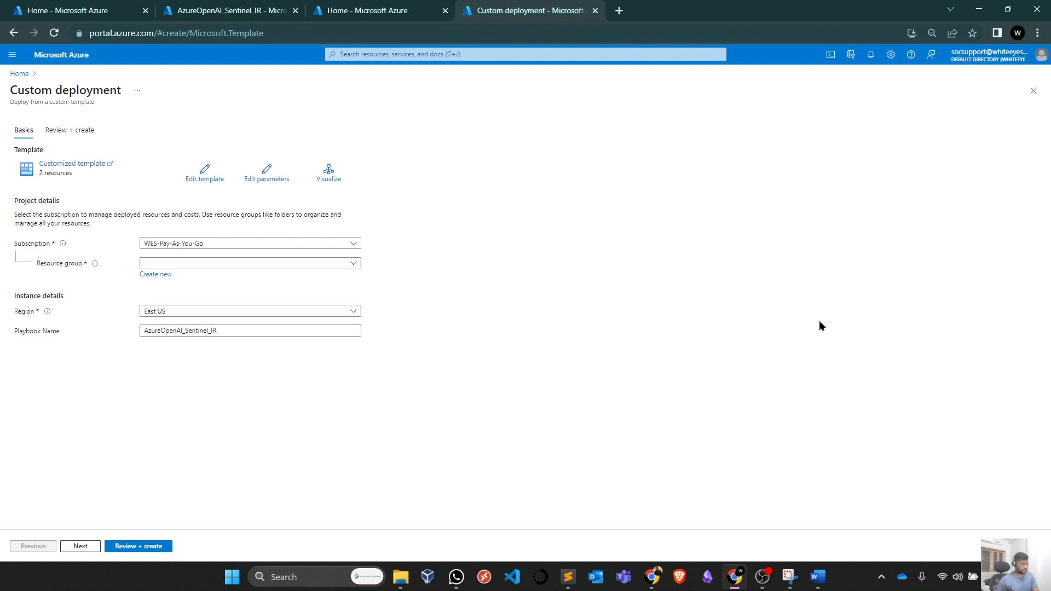
mouse_move(333, 368)
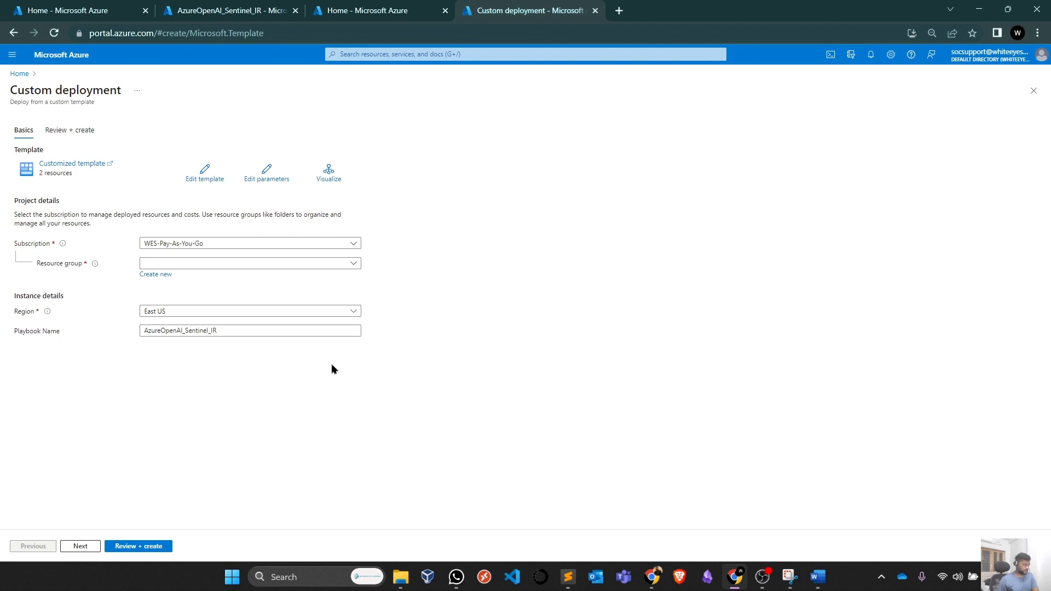
Choose resource group Wes-Senitnel, name the playbook AzureOpenAI_Sentinel_IR1, and proceed to Review + create.
click(250, 262)
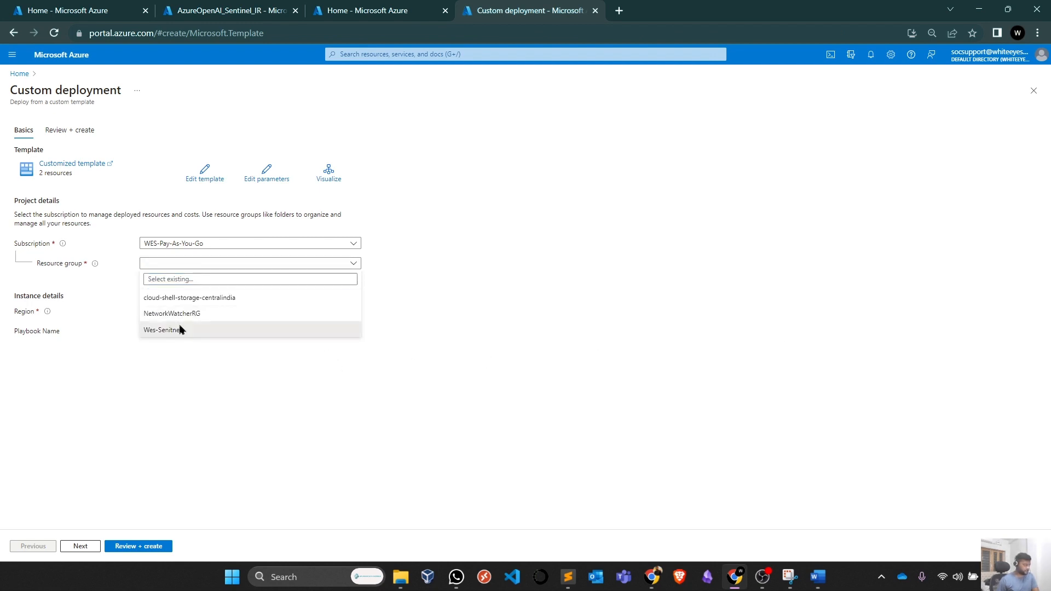
click(162, 330)
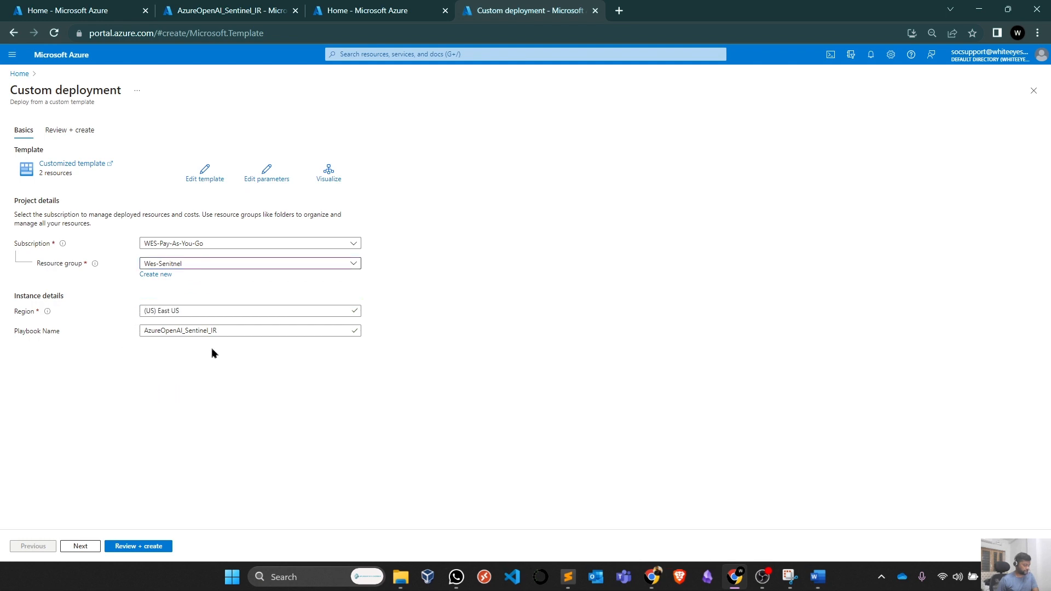
click(236, 331)
text(1)
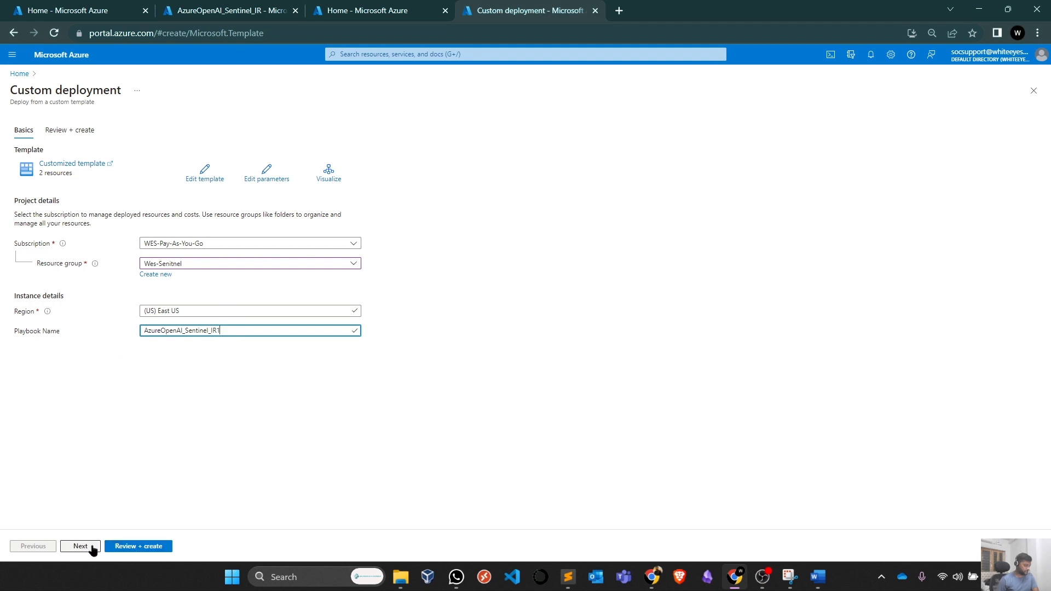
click(80, 546)
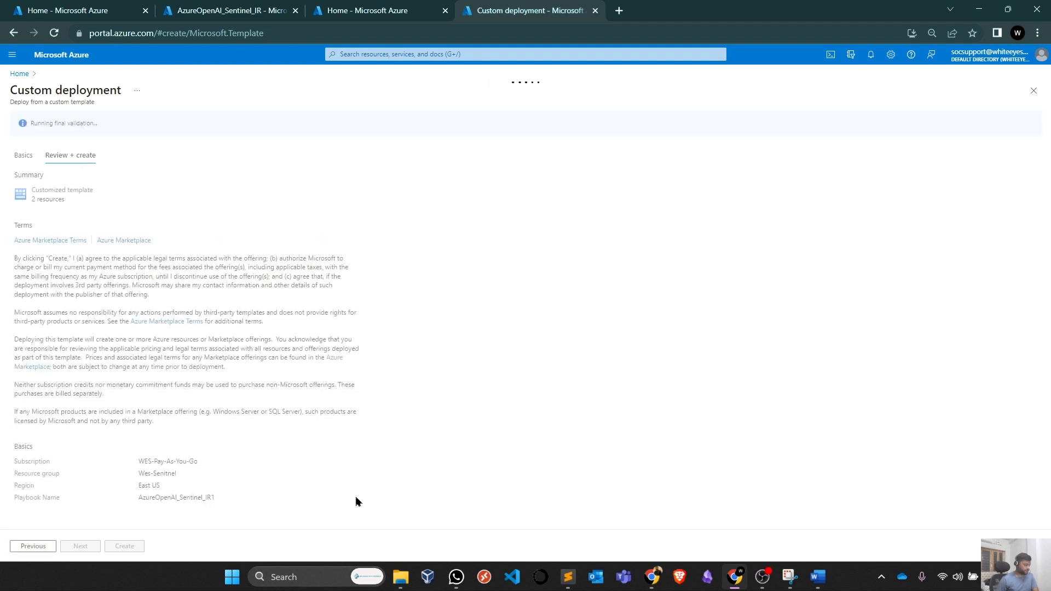
mouse_move(251, 415)
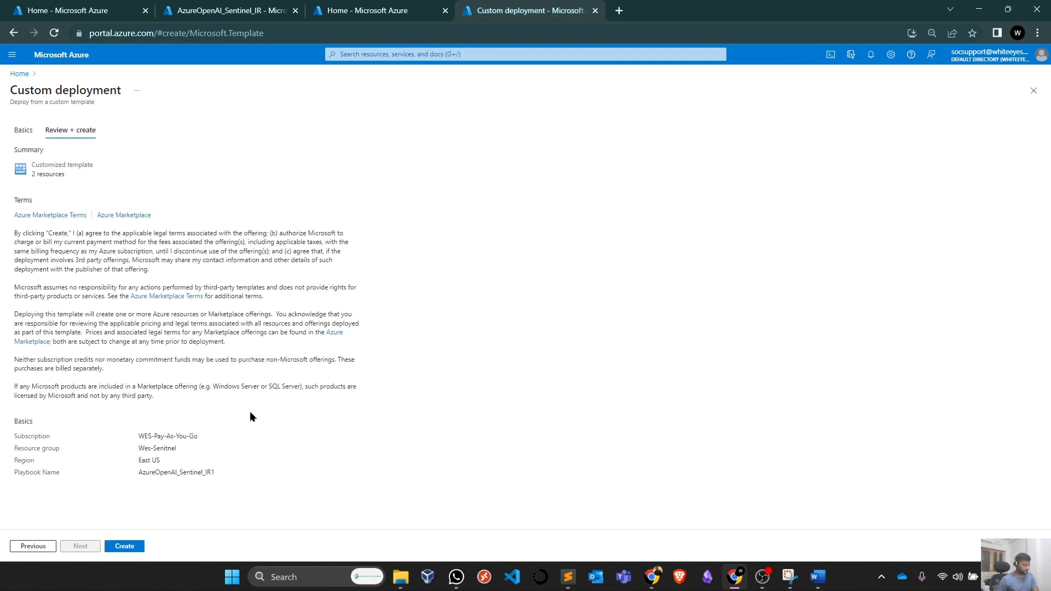
mouse_move(190, 550)
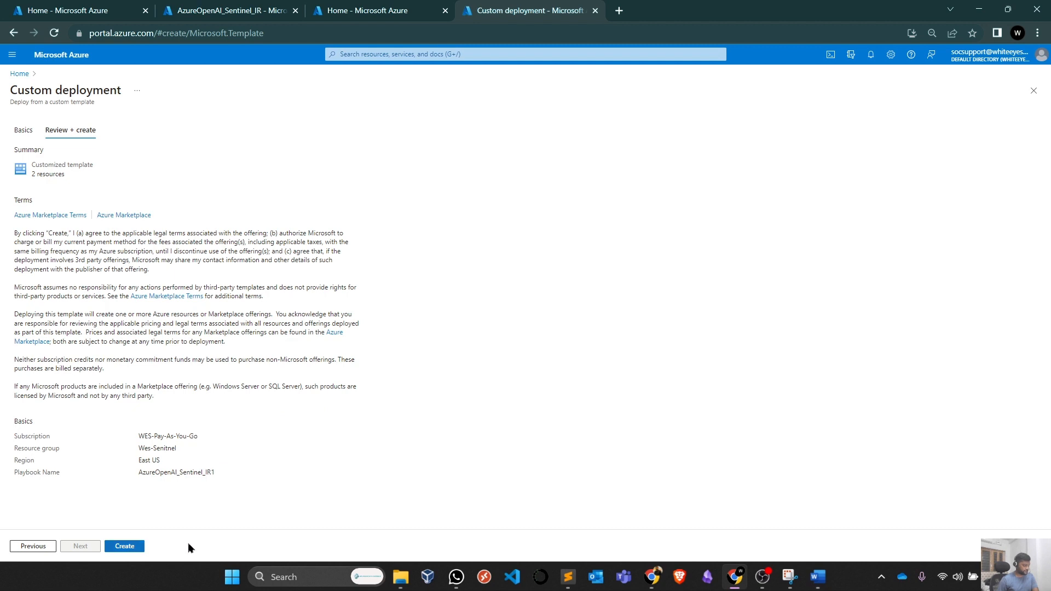
mouse_move(202, 296)
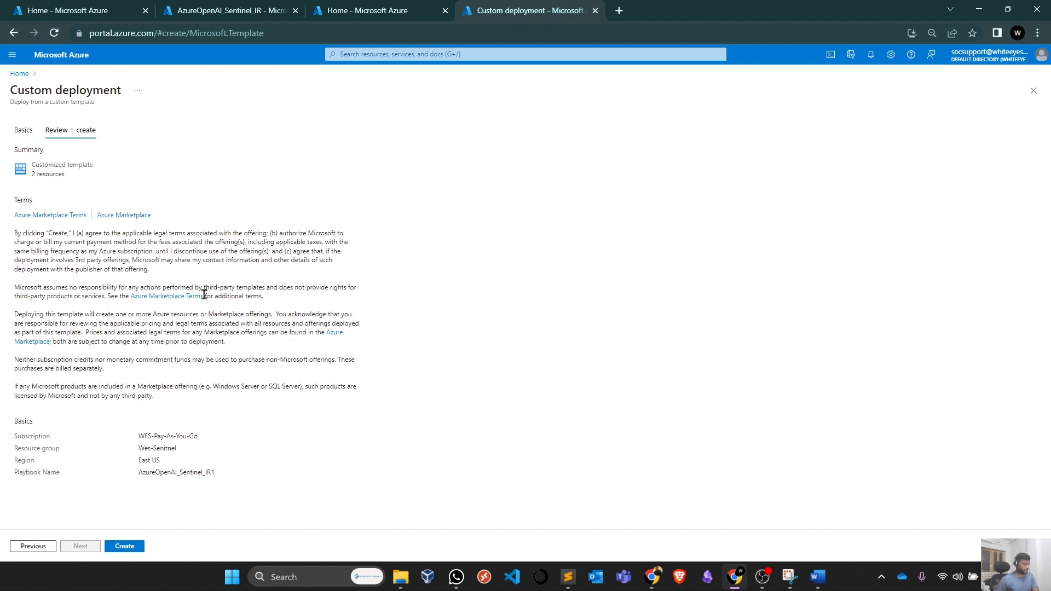
mouse_move(361, 184)
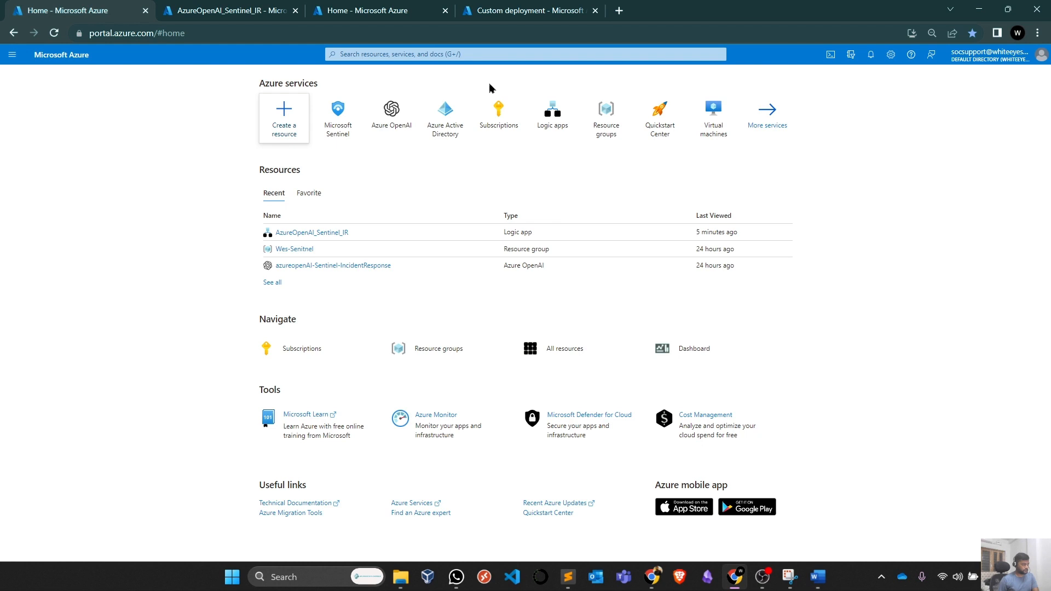
Search the portal for 'logic app' and show the Logic apps service list.
click(510, 55)
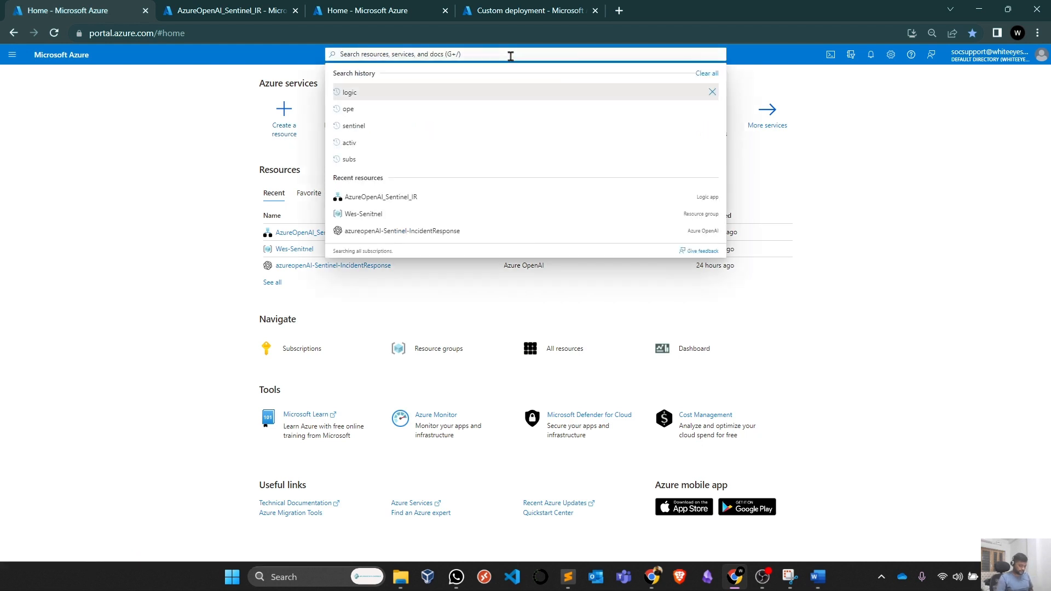
text(logic app)
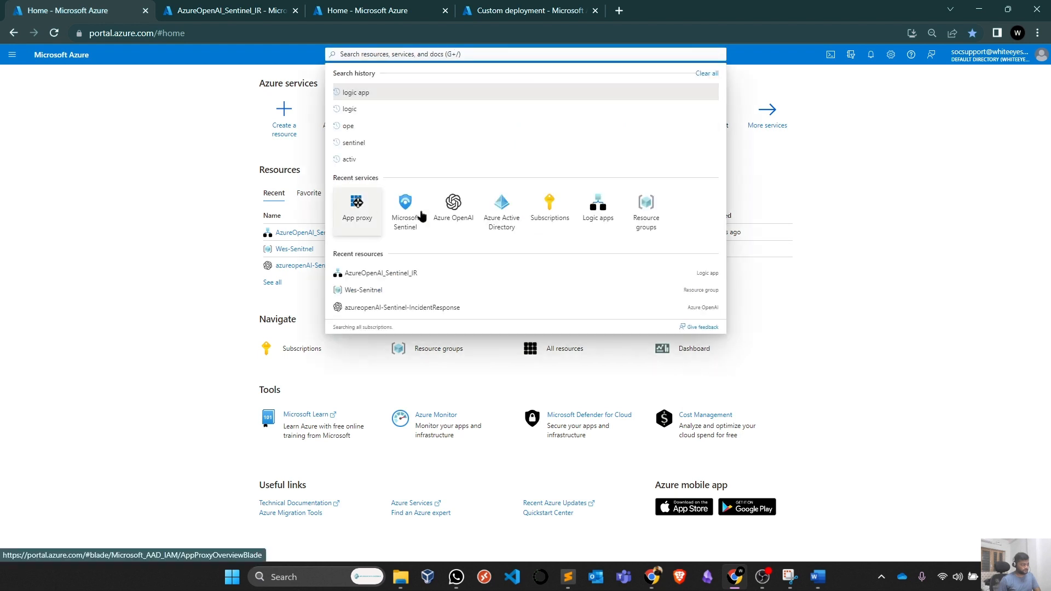
click(356, 92)
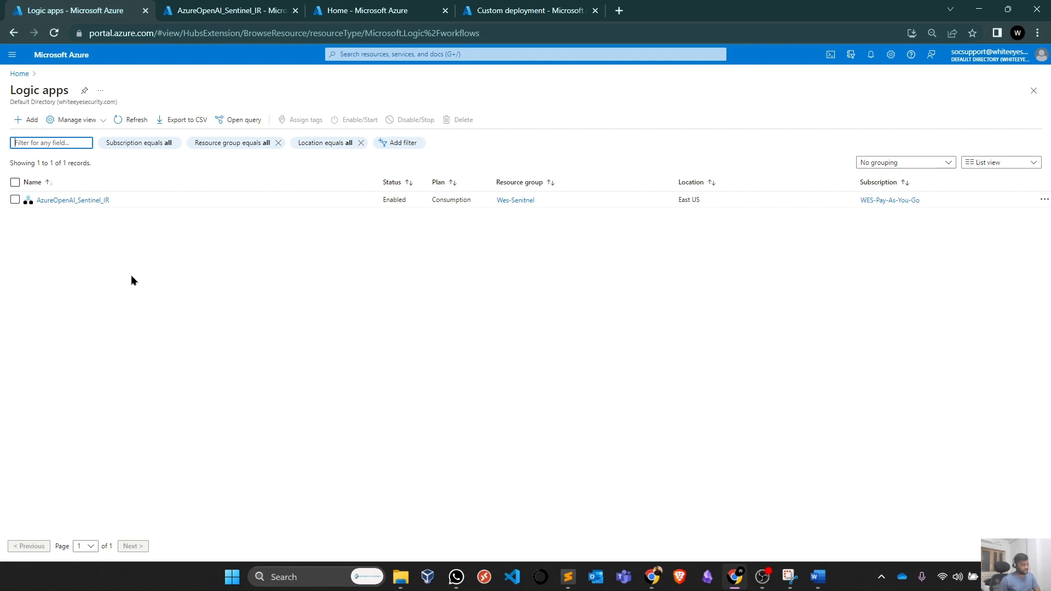
mouse_move(140, 283)
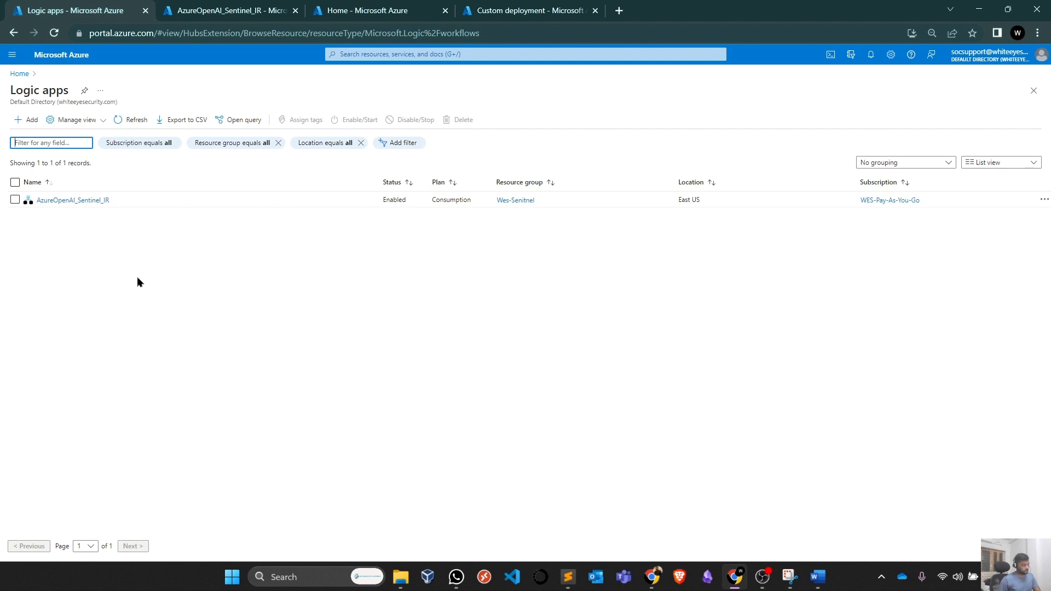
mouse_move(144, 276)
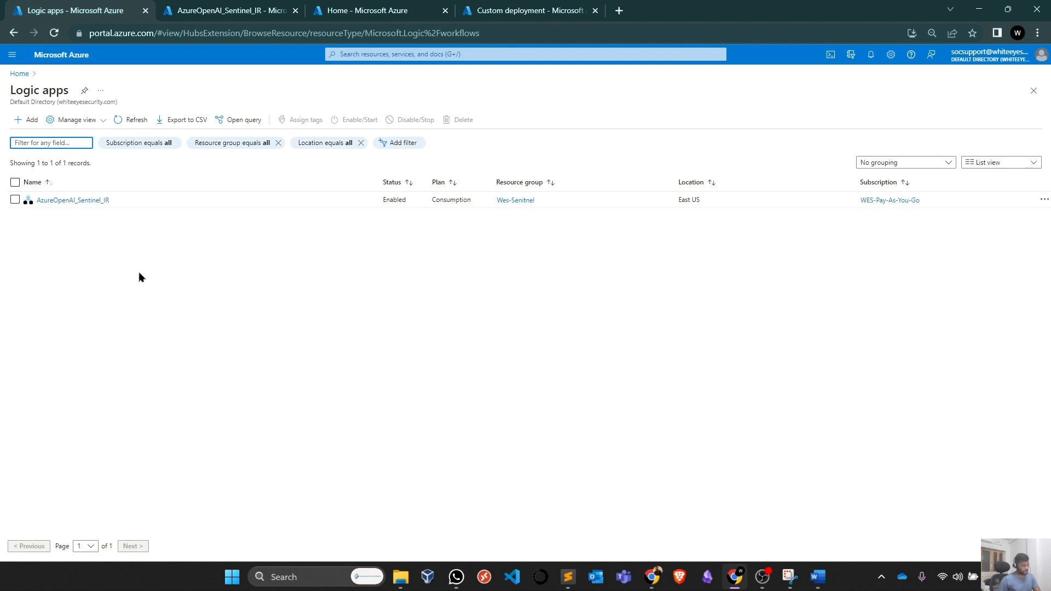
mouse_move(141, 256)
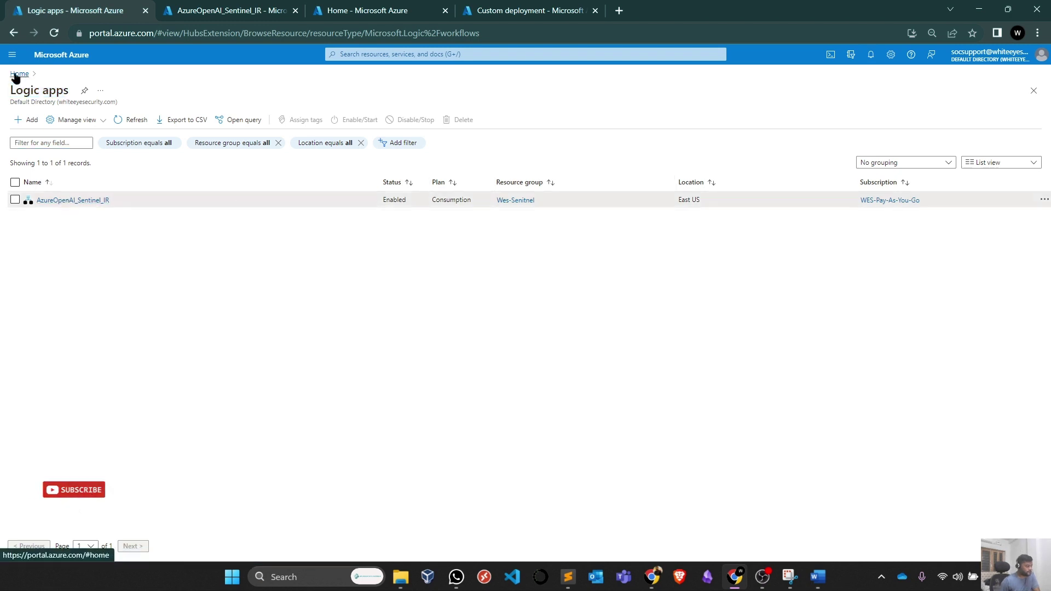
mouse_move(97, 503)
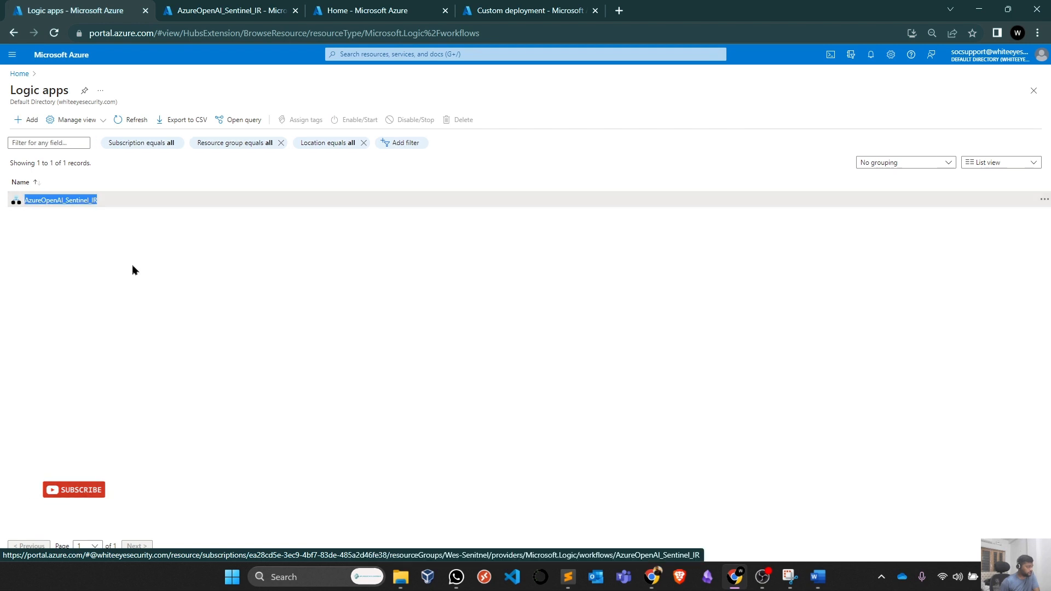
Open the AzureOpenAI_Sentinel_IR logic app's overview from the list.
click(59, 199)
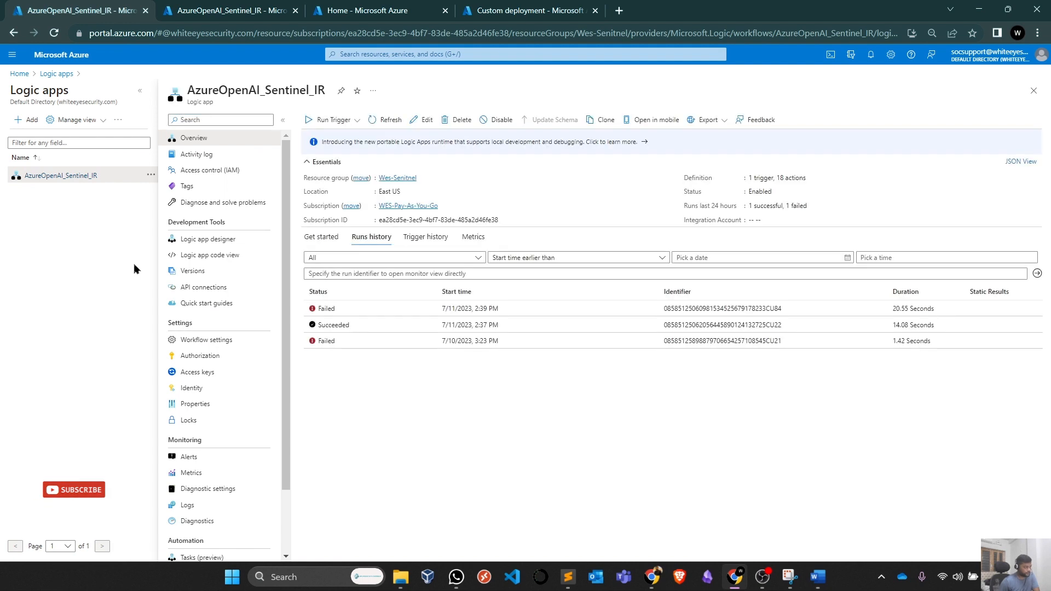
mouse_move(59, 506)
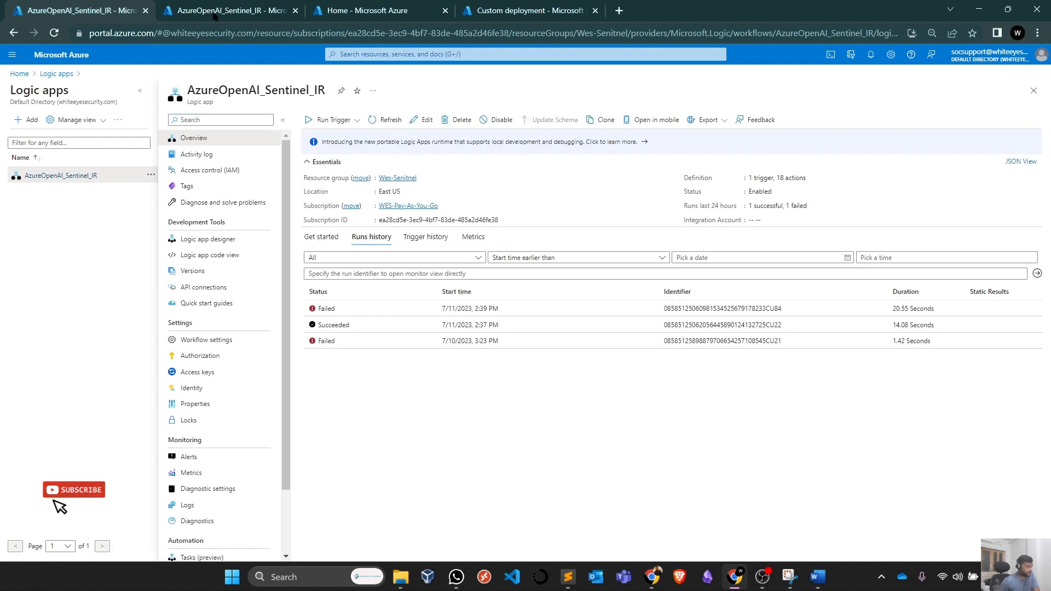
Show the workflow in the Logic app designer under Development Tools.
click(208, 238)
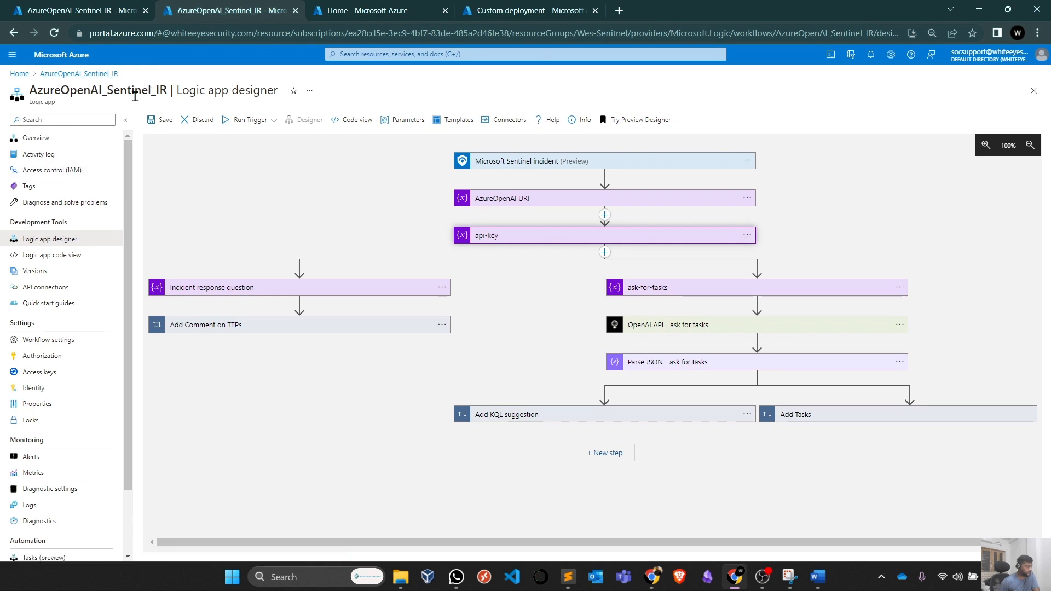
mouse_move(46, 247)
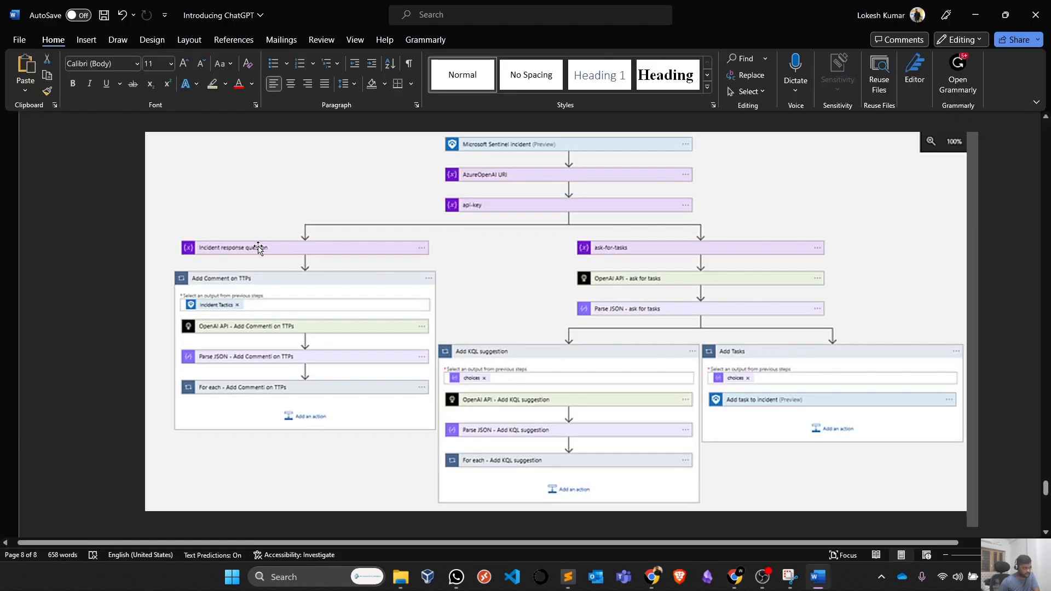
mouse_move(260, 249)
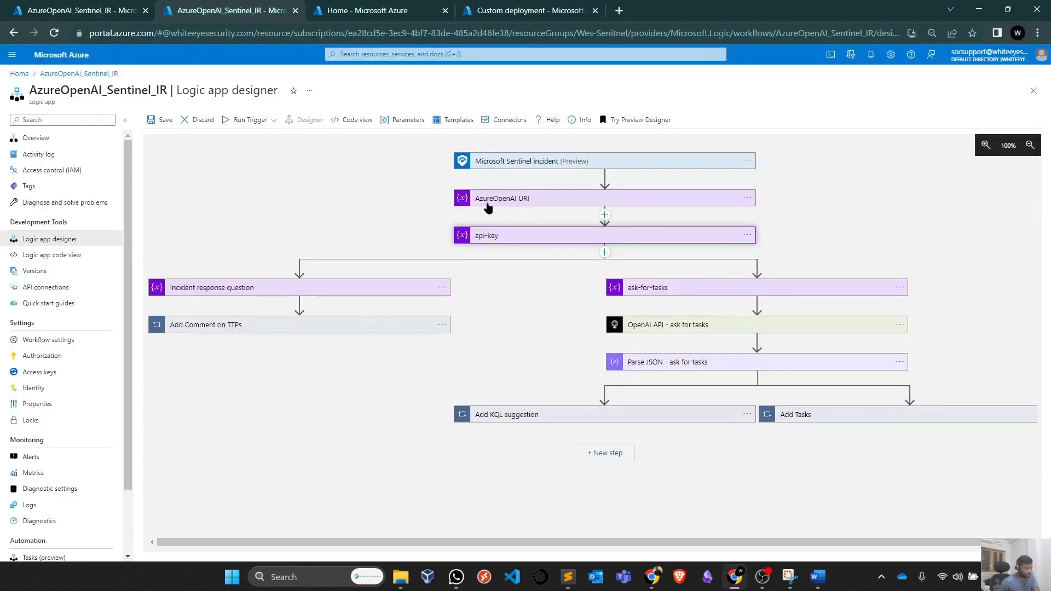
mouse_move(672, 543)
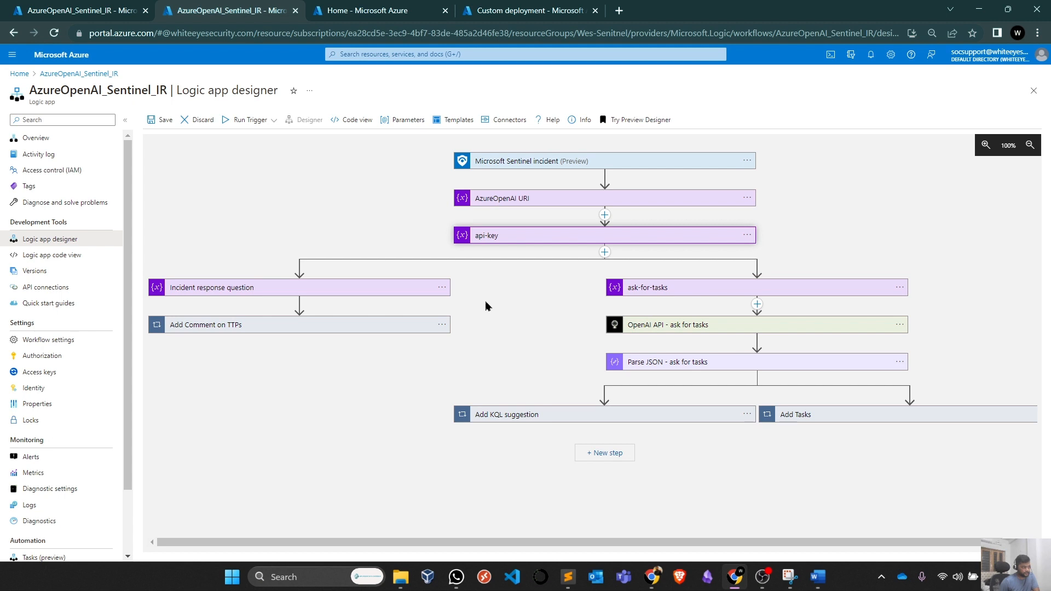
Expand the Microsoft Sentinel incident trigger card to view its connection.
click(551, 161)
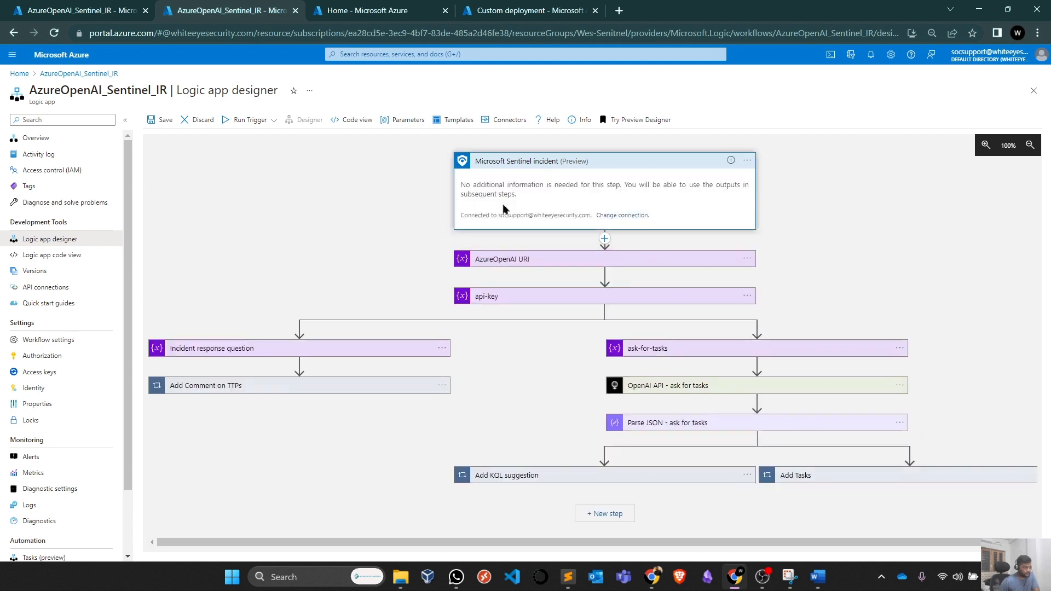
mouse_move(488, 214)
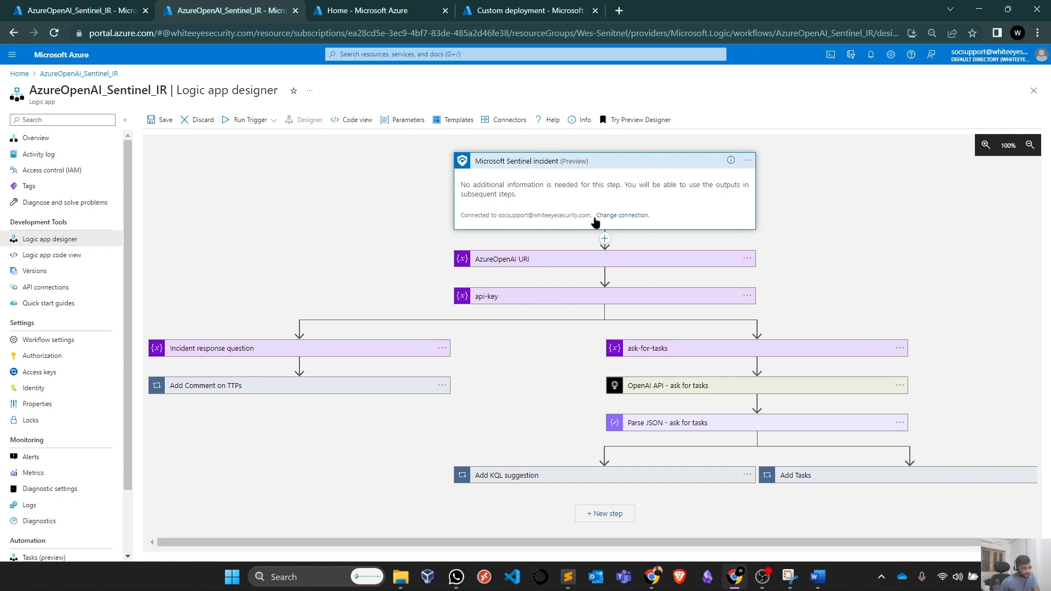
mouse_move(475, 214)
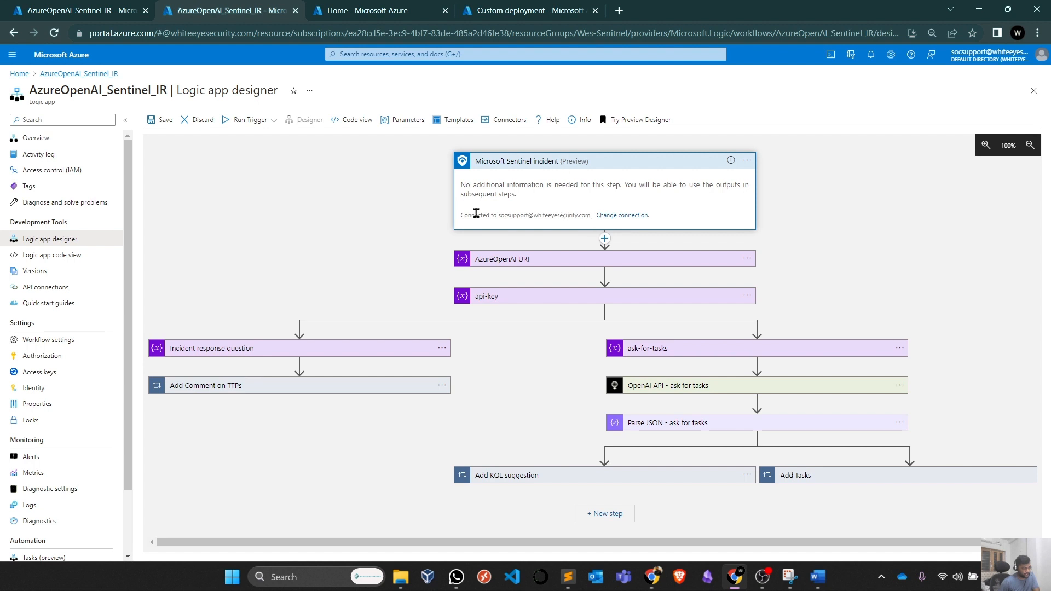
mouse_move(501, 216)
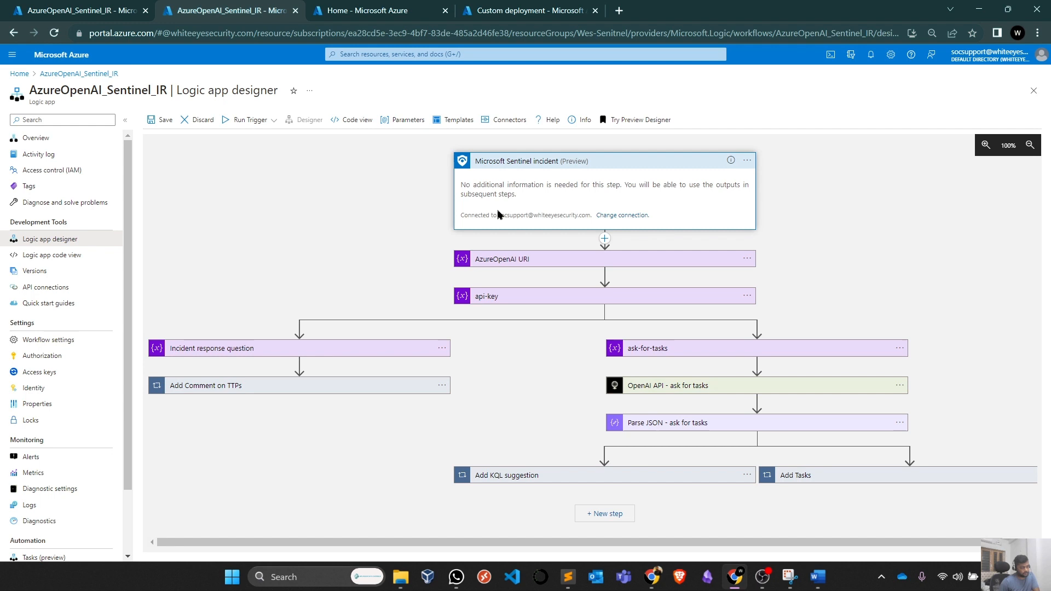
mouse_move(553, 184)
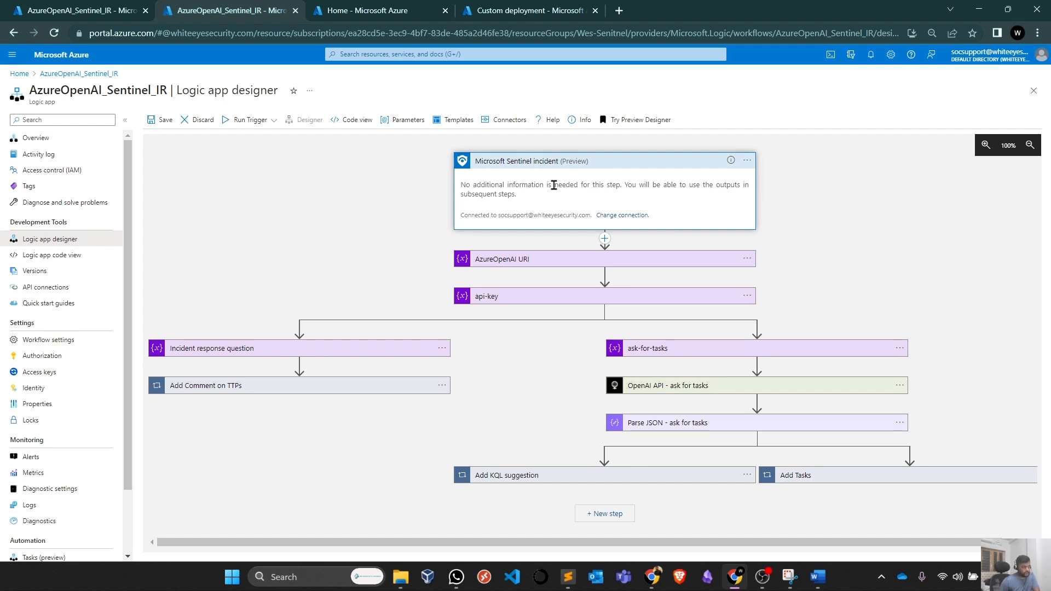
mouse_move(493, 209)
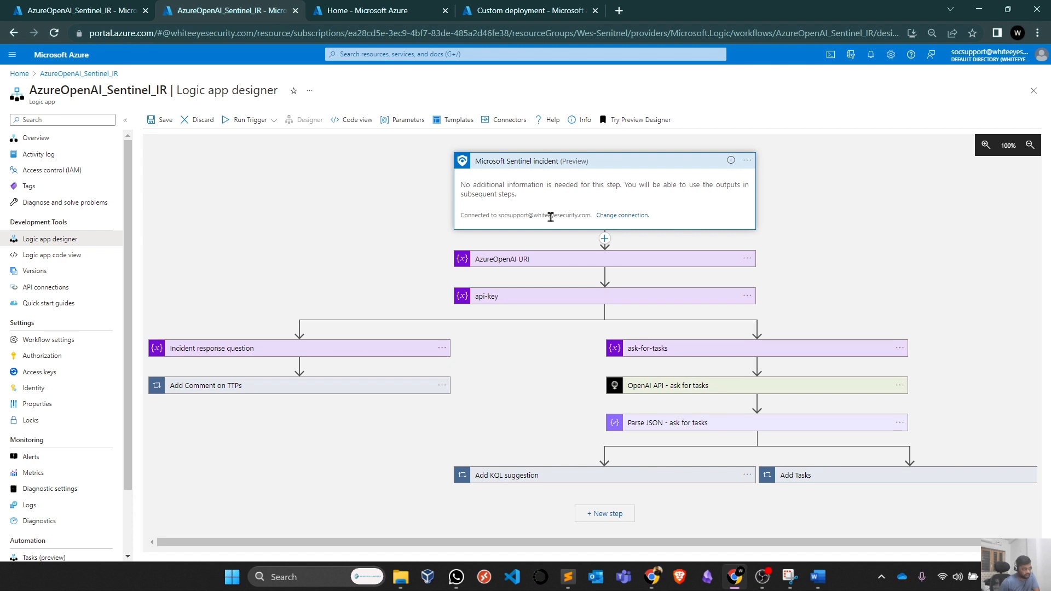
mouse_move(551, 257)
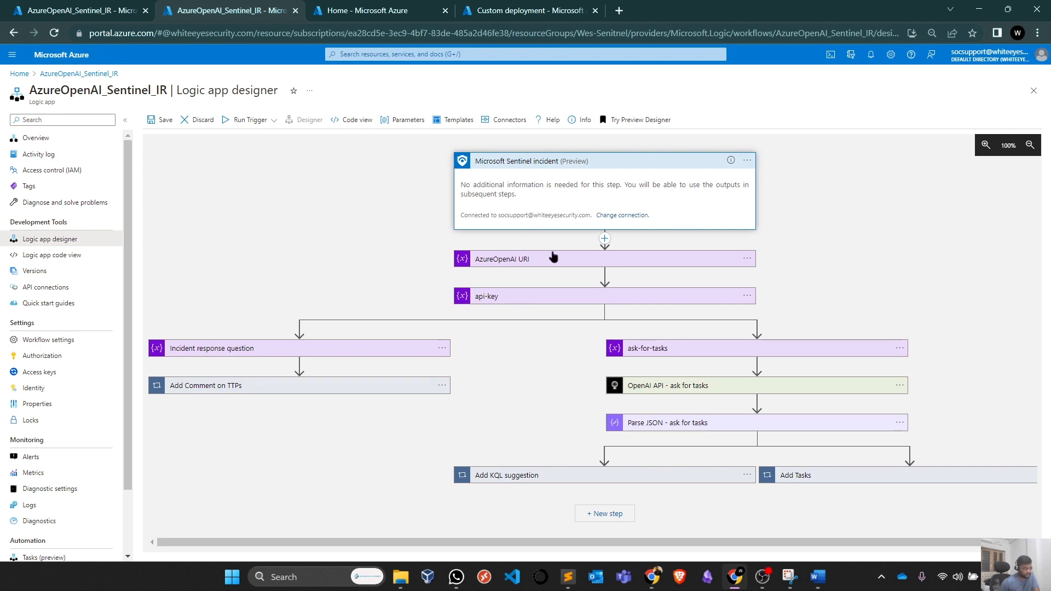
Expand the AzureOpenAI URI variable and inspect its endpoint URL value.
click(502, 259)
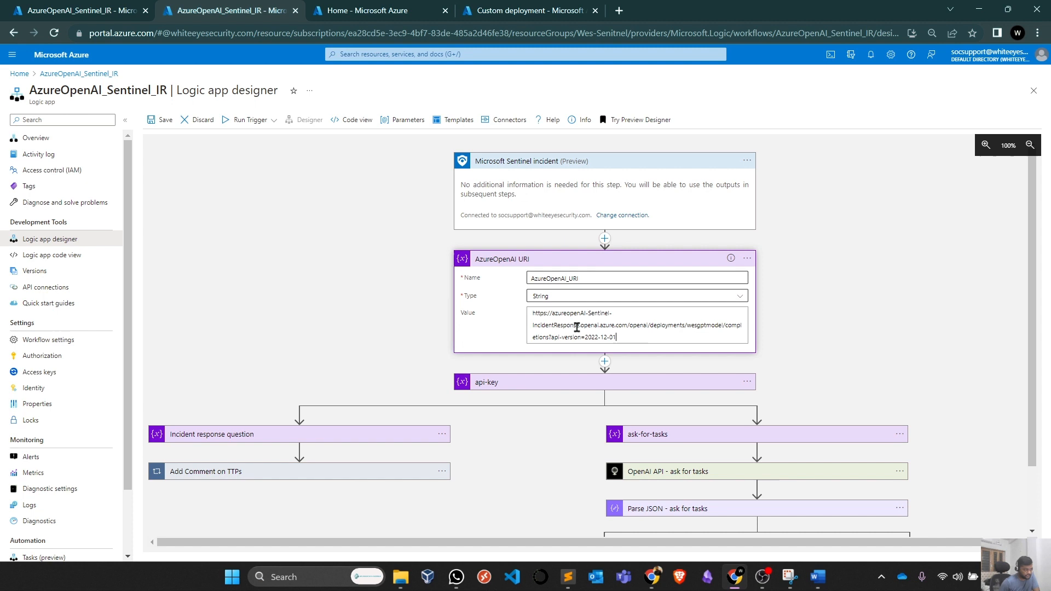
click(637, 324)
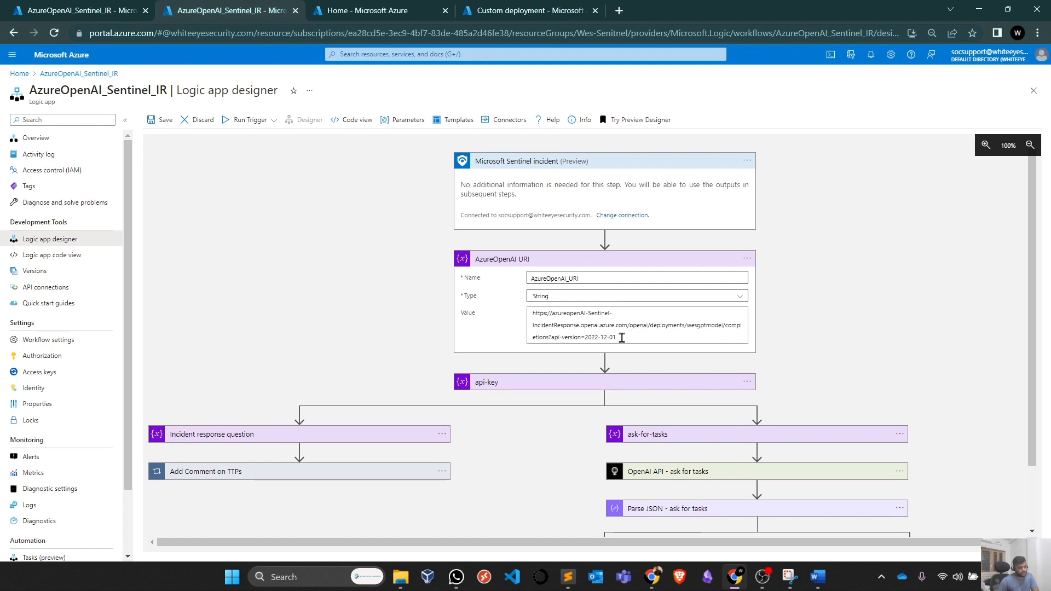
mouse_move(548, 324)
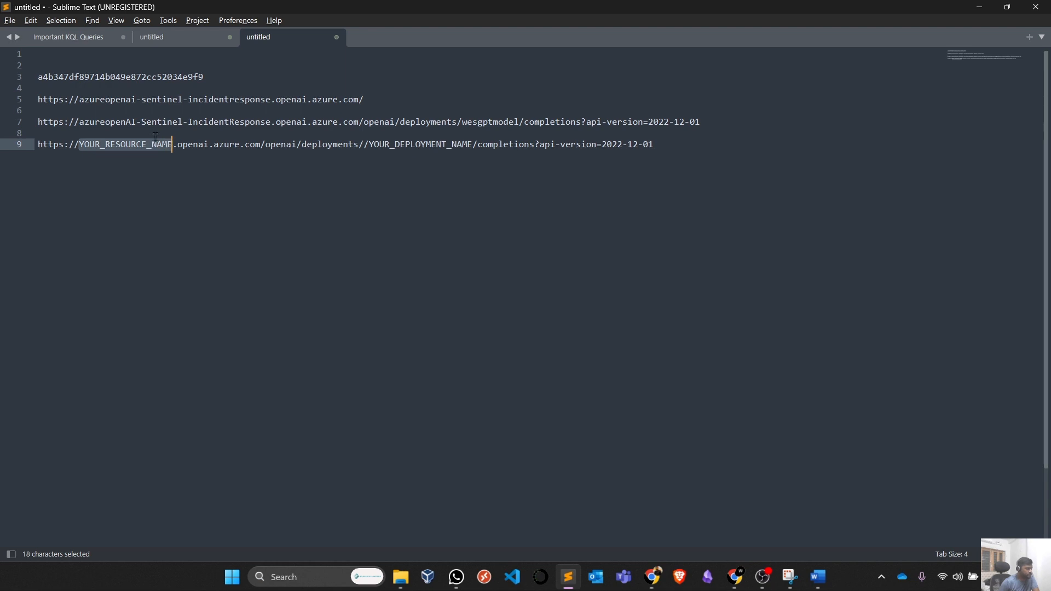
click(80, 122)
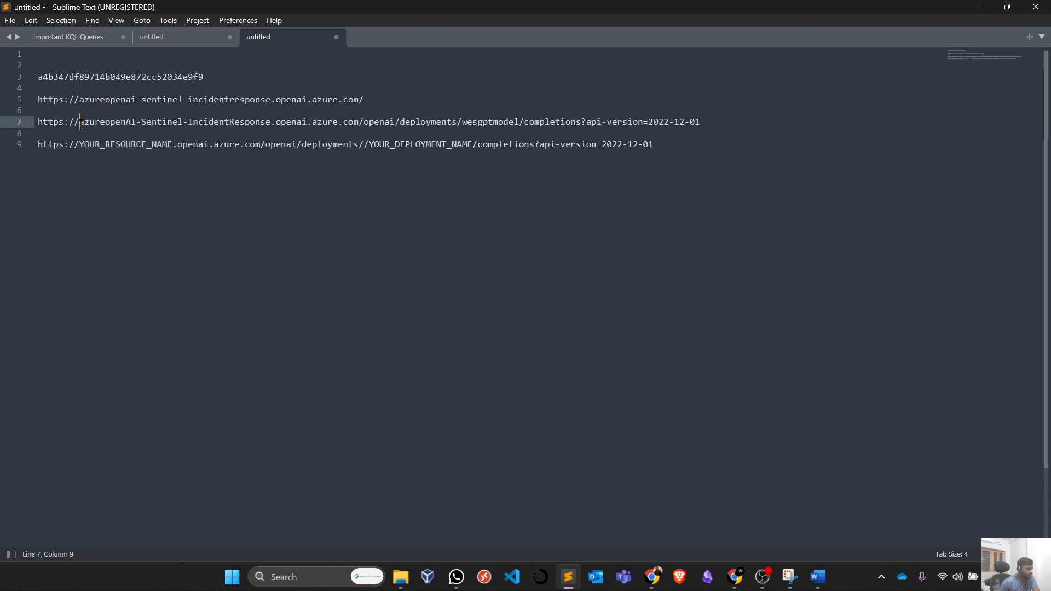
drag(79, 122, 225, 121)
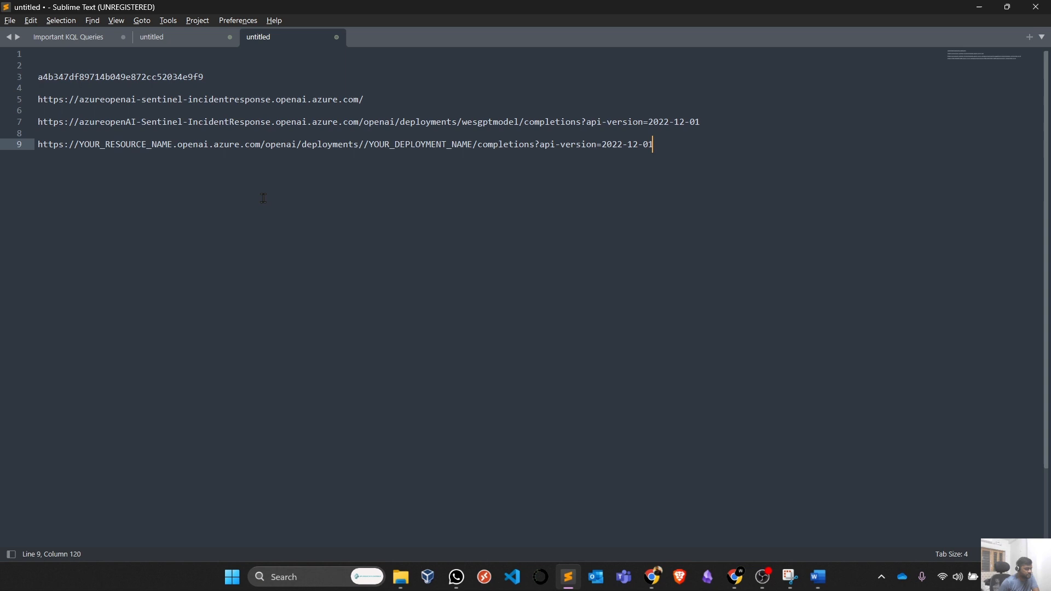
mouse_move(370, 153)
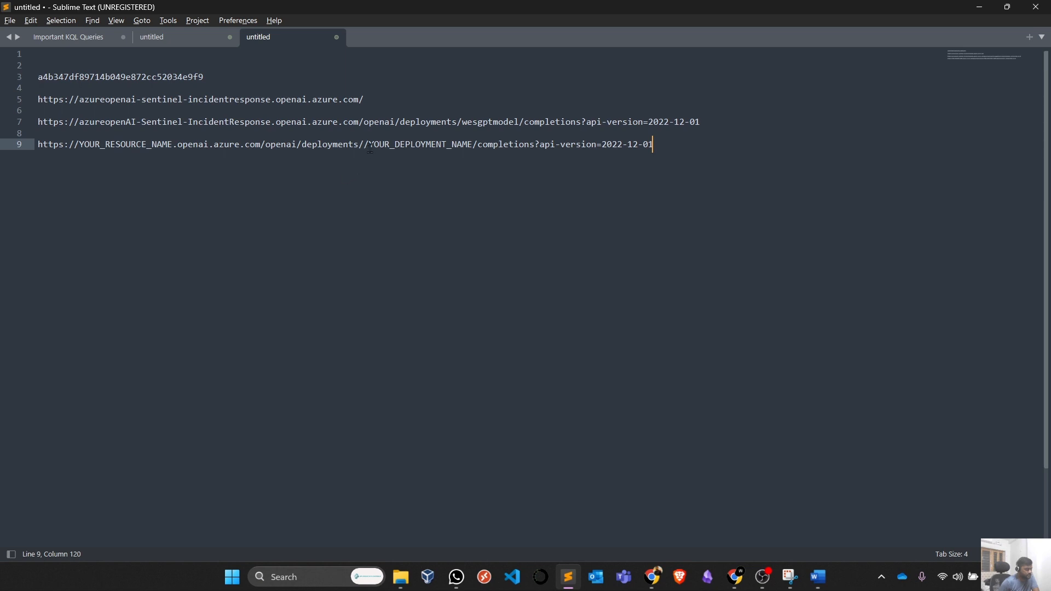
double_click(417, 144)
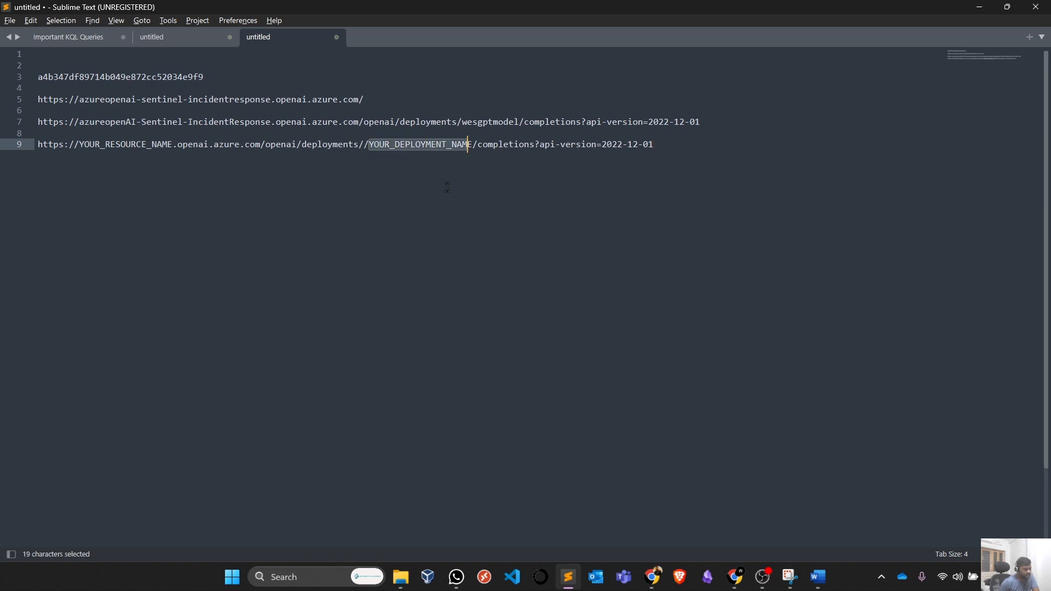
mouse_move(456, 186)
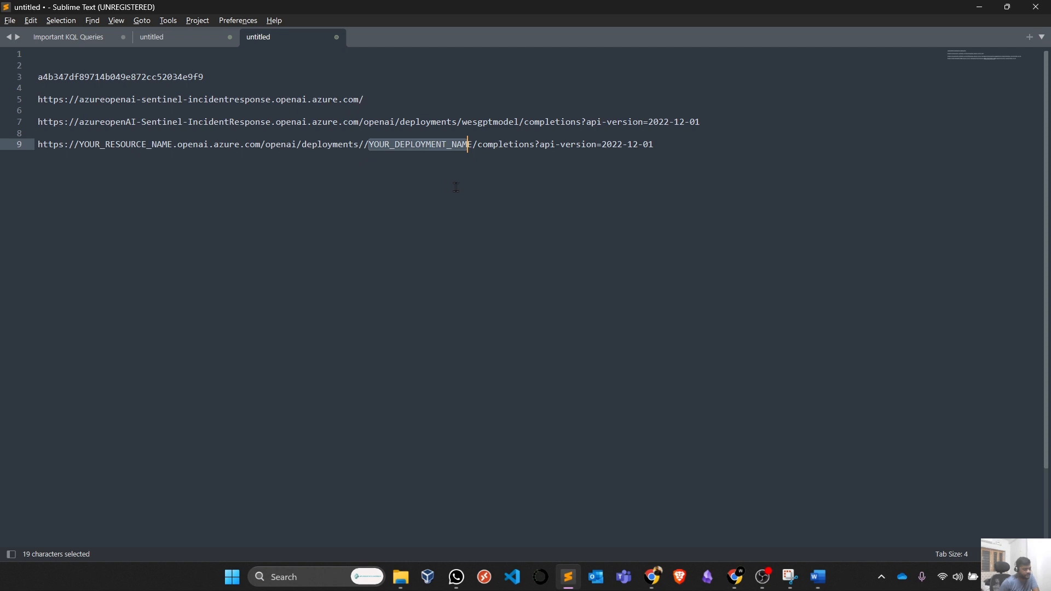
mouse_move(461, 167)
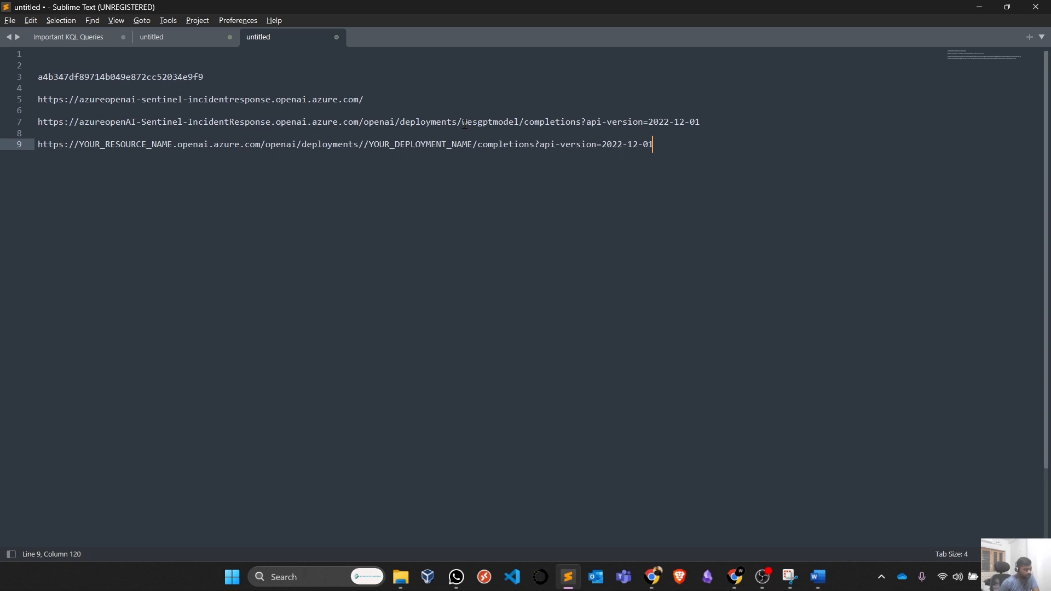
double_click(494, 122)
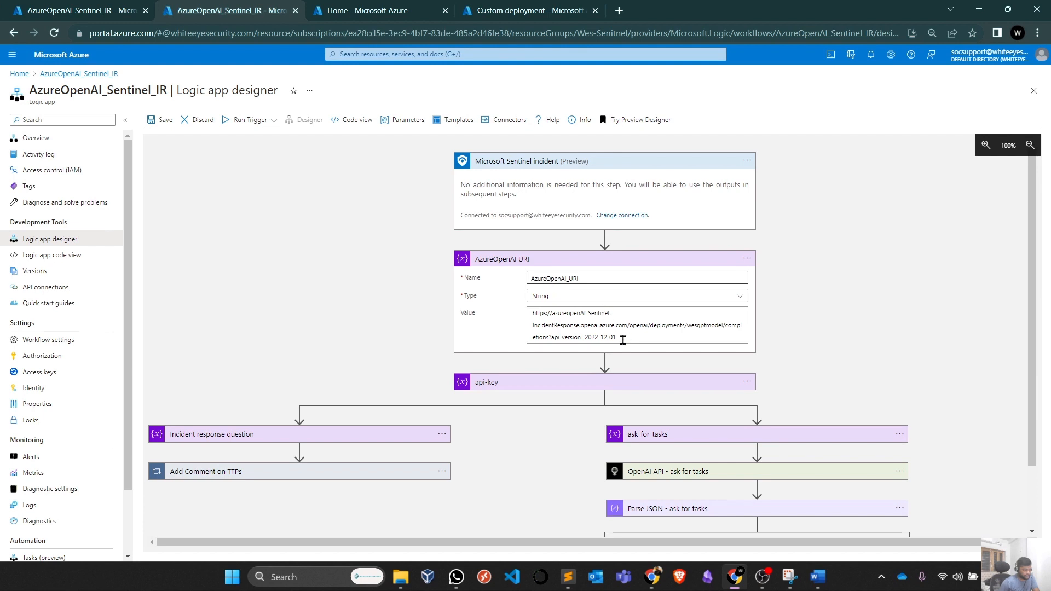
Expand the api-key variable step and paste the Azure OpenAI key into its Value field.
click(638, 327)
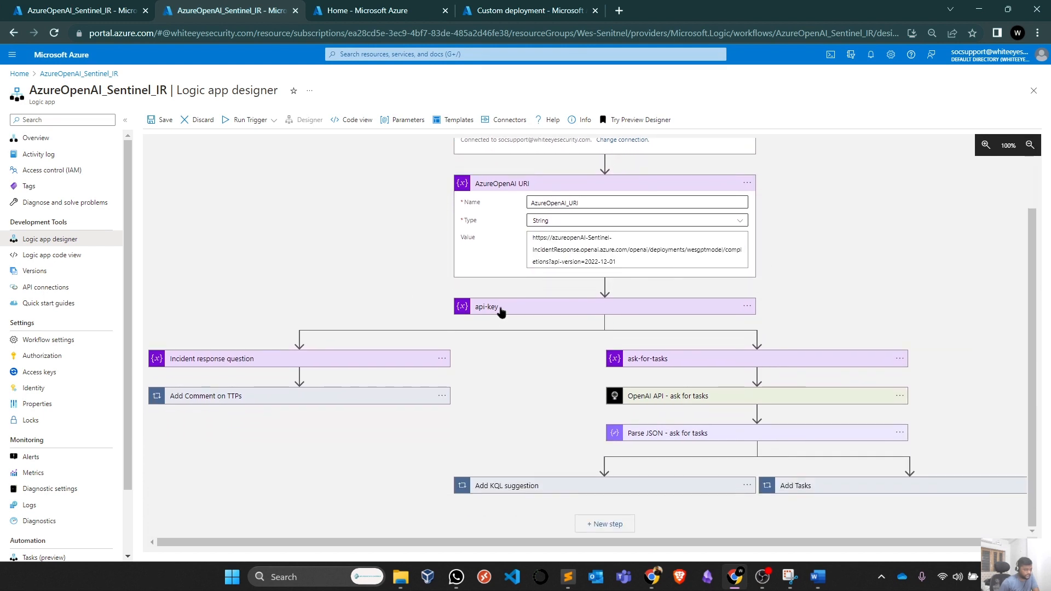
click(502, 307)
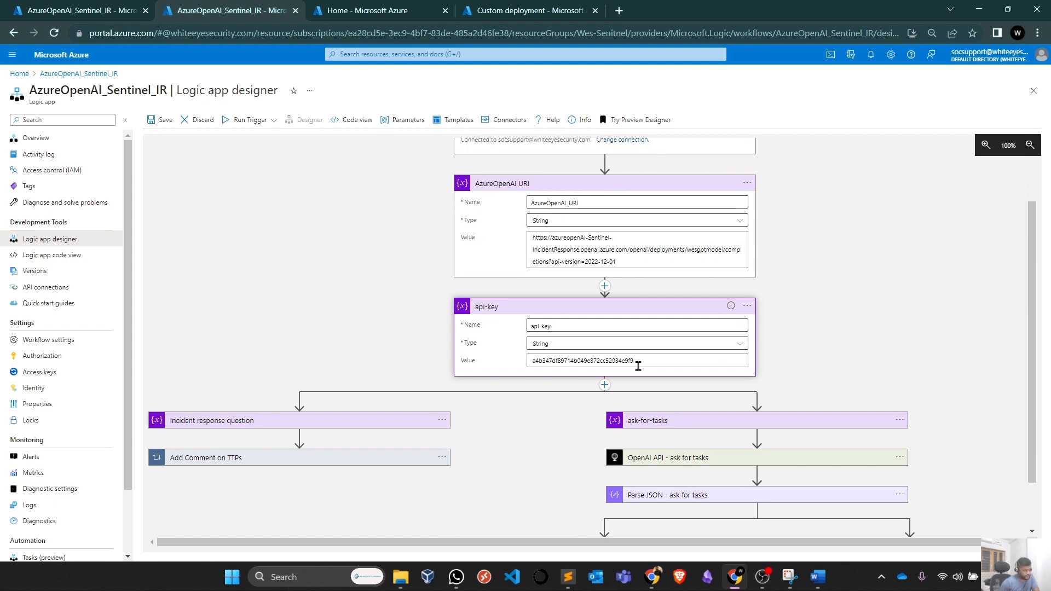
mouse_move(639, 363)
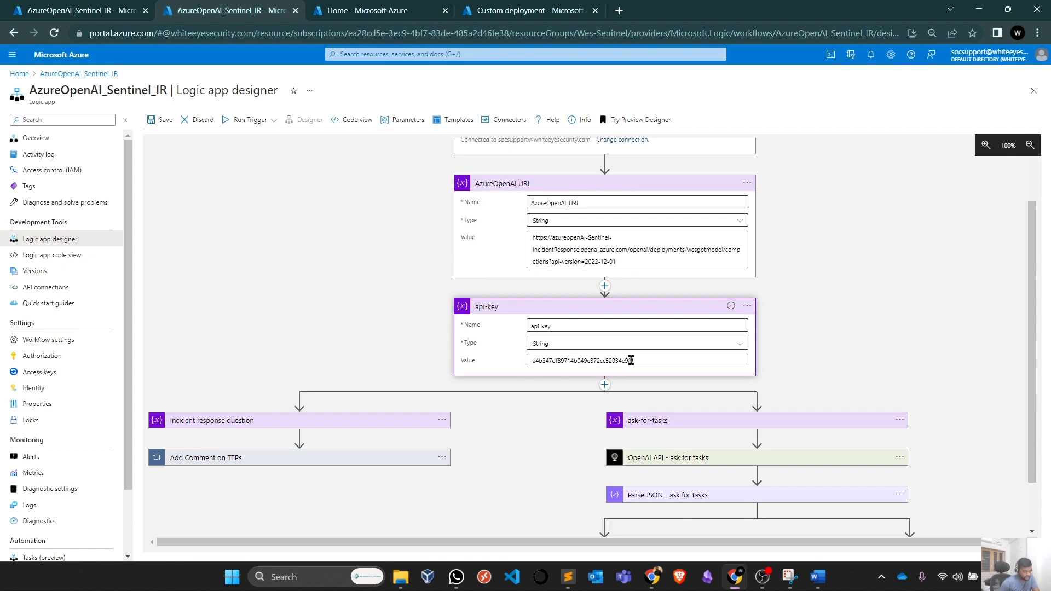
click(633, 360)
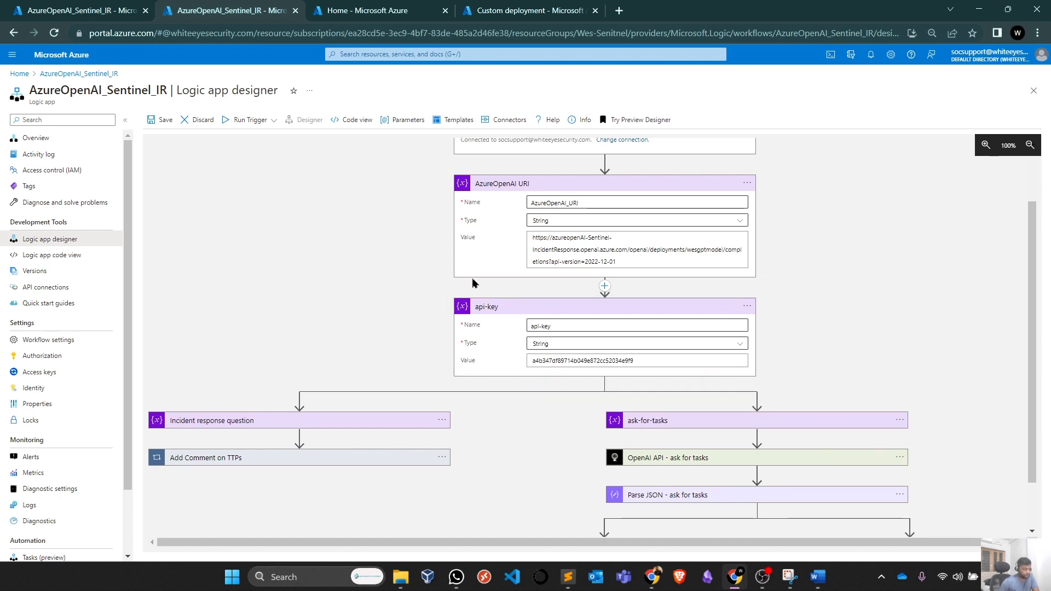
mouse_move(410, 291)
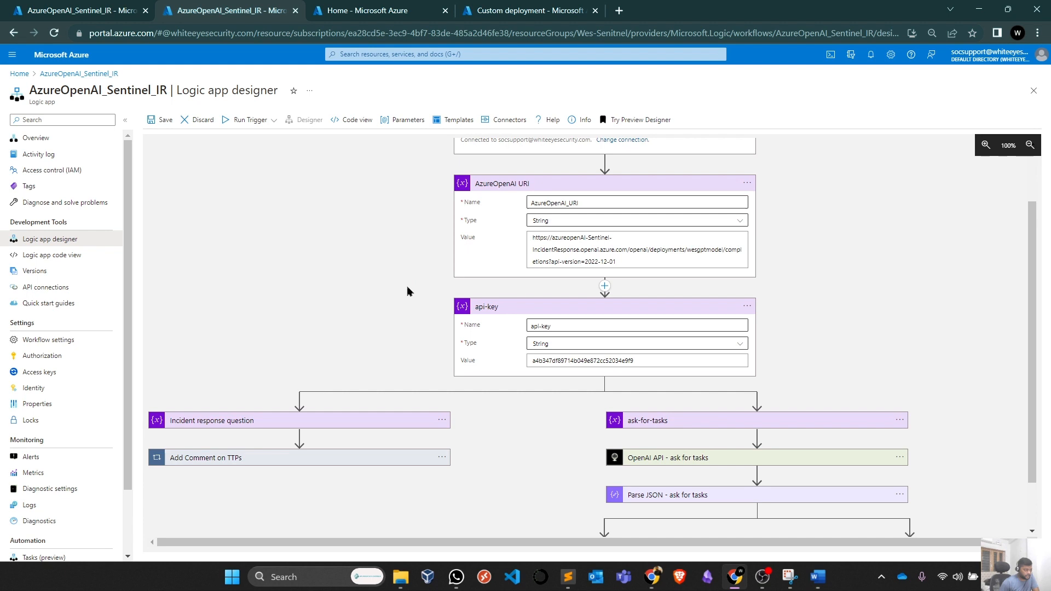
scroll(down, 3)
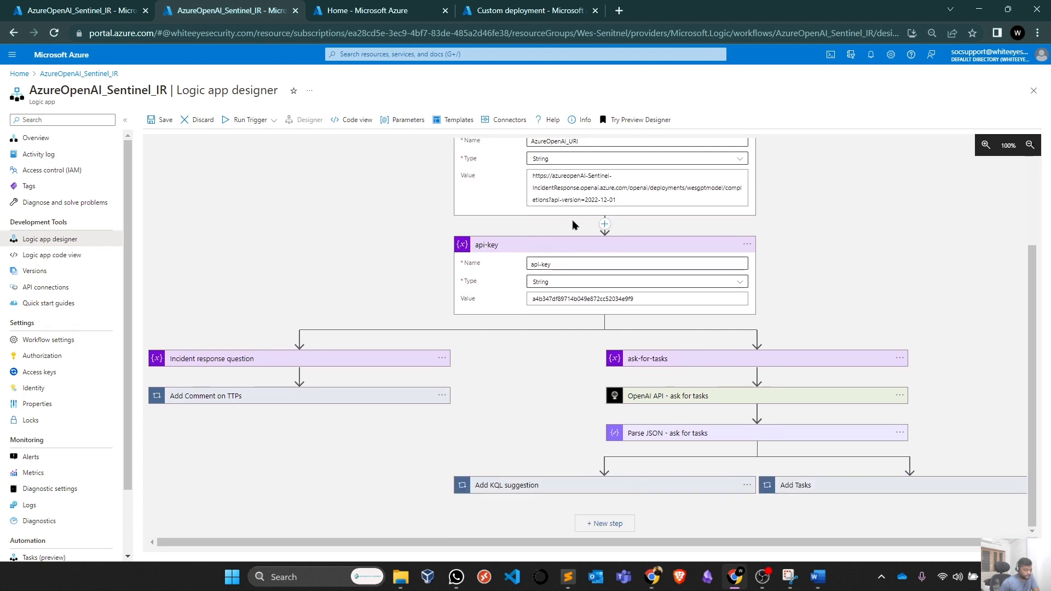
mouse_move(562, 390)
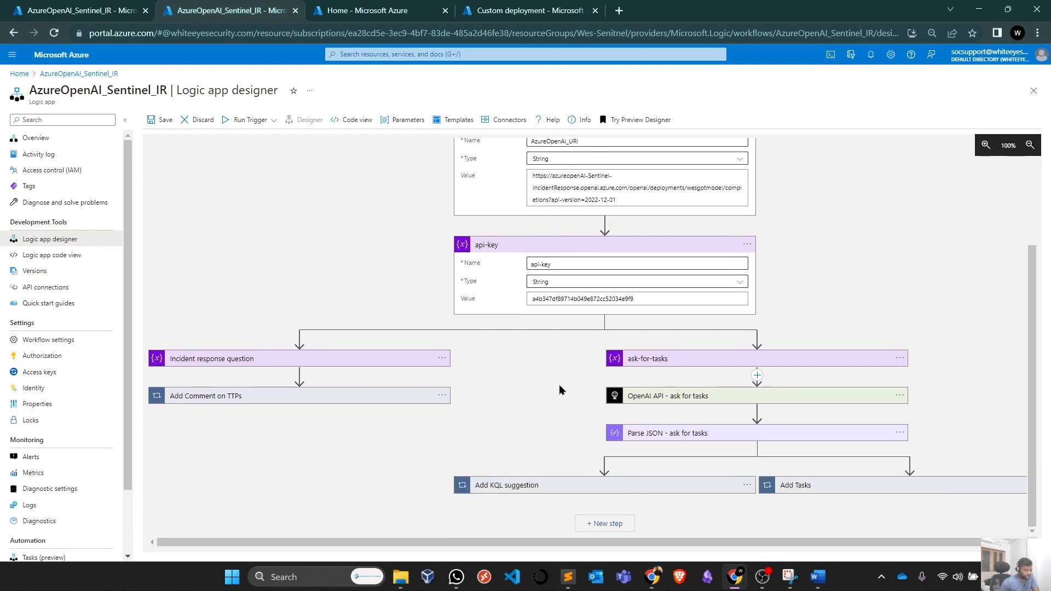
mouse_move(263, 382)
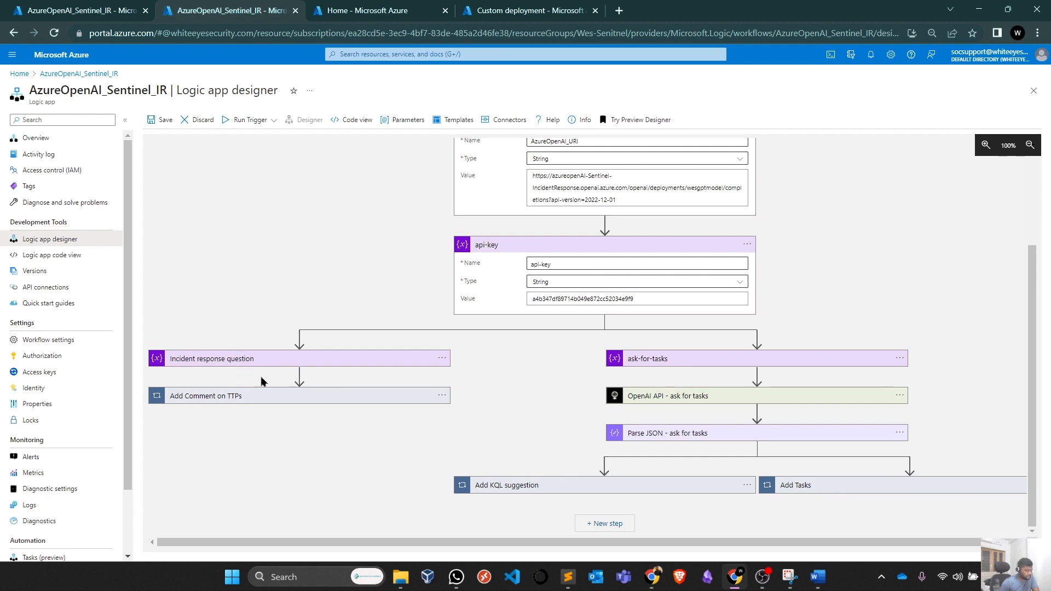
mouse_move(292, 404)
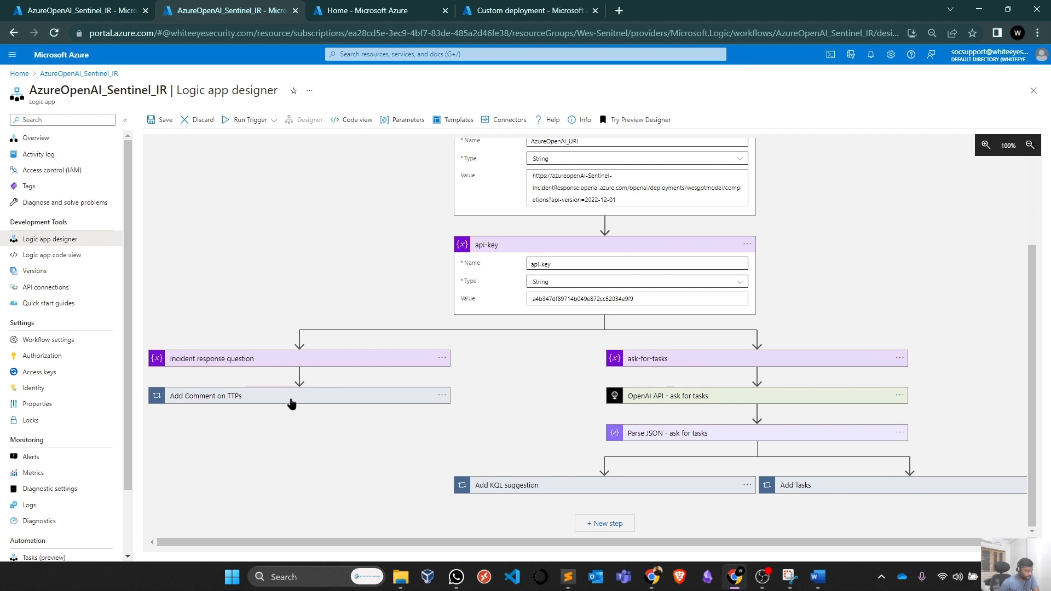
Expand Add Comment on TTPs and its For each loop to show the Add comment to incident (V3) step.
click(298, 396)
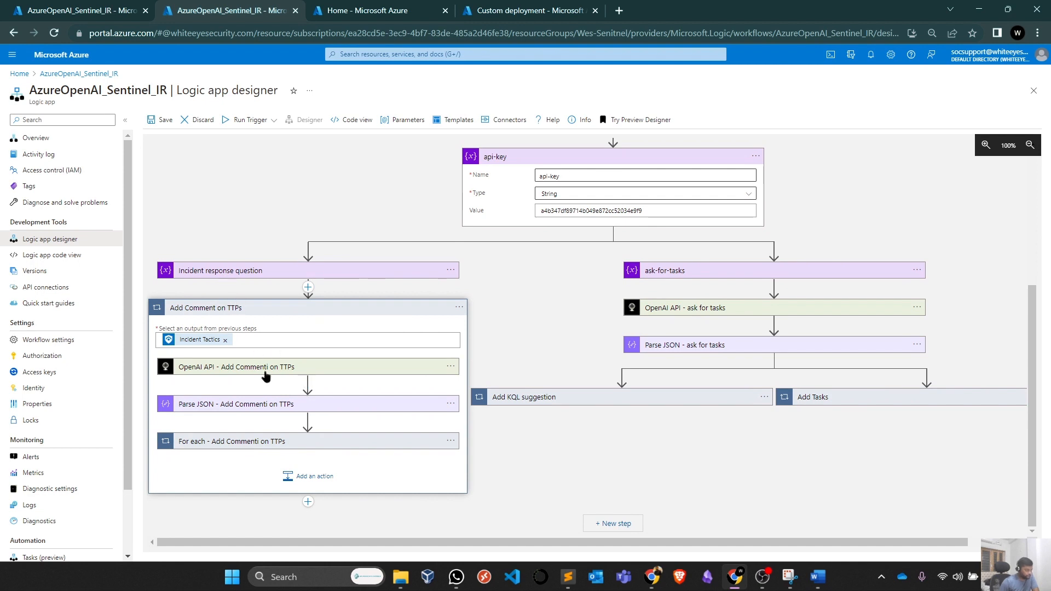
click(266, 367)
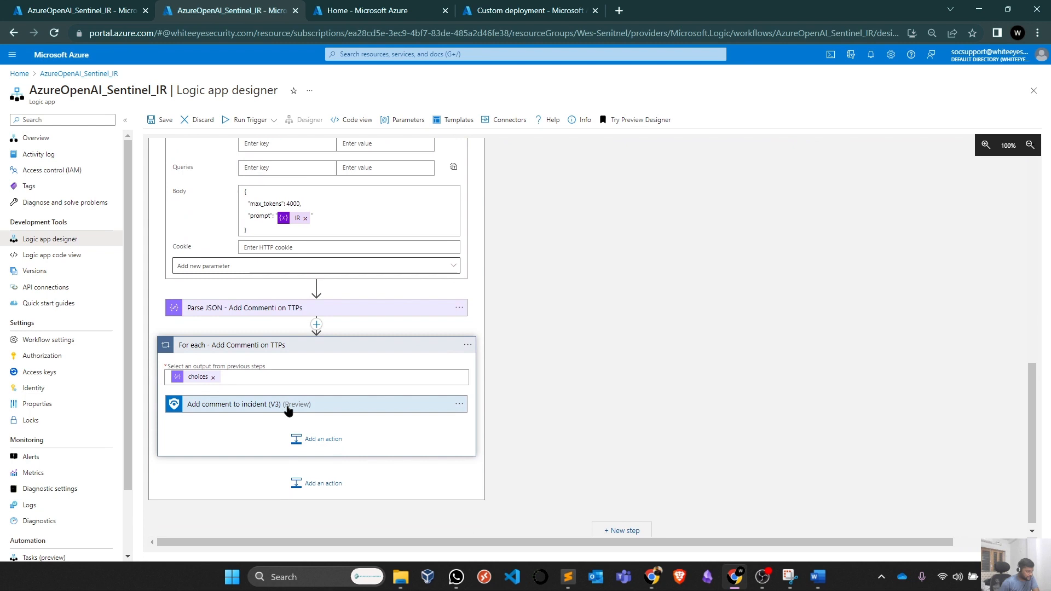
click(288, 404)
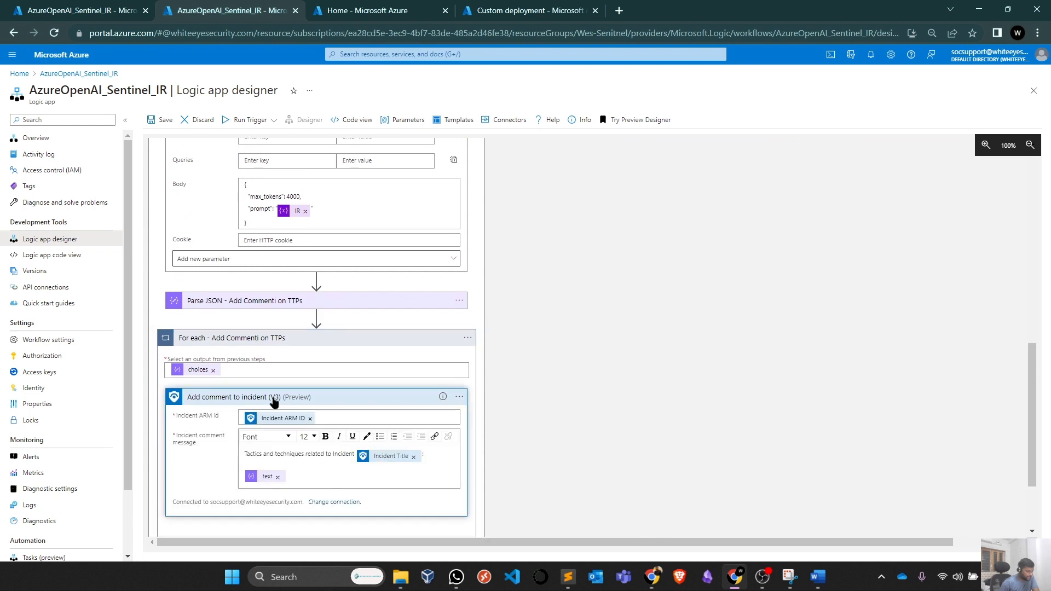
scroll(down, 3)
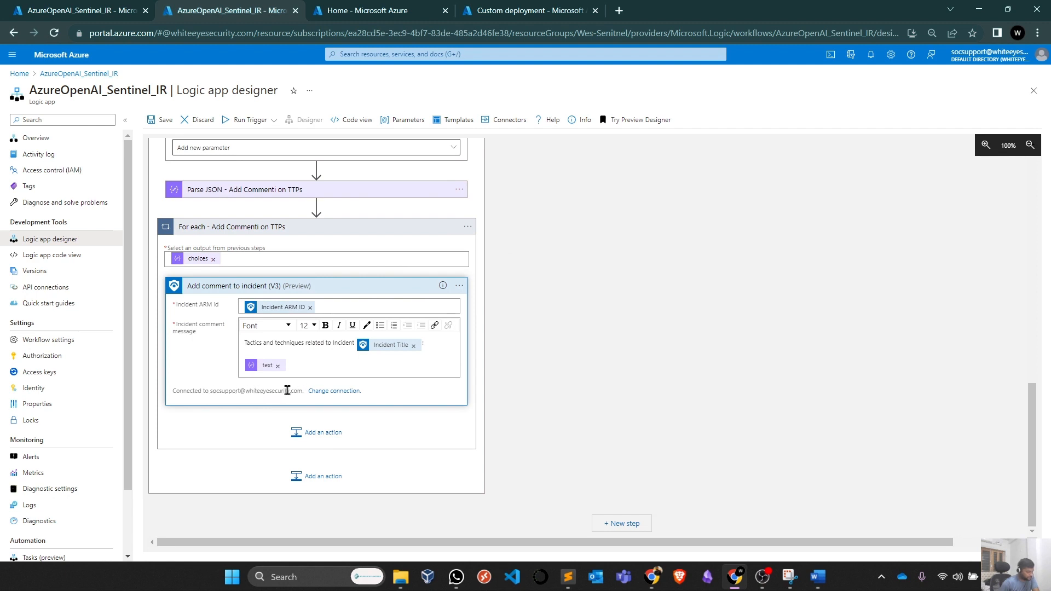
mouse_move(264, 391)
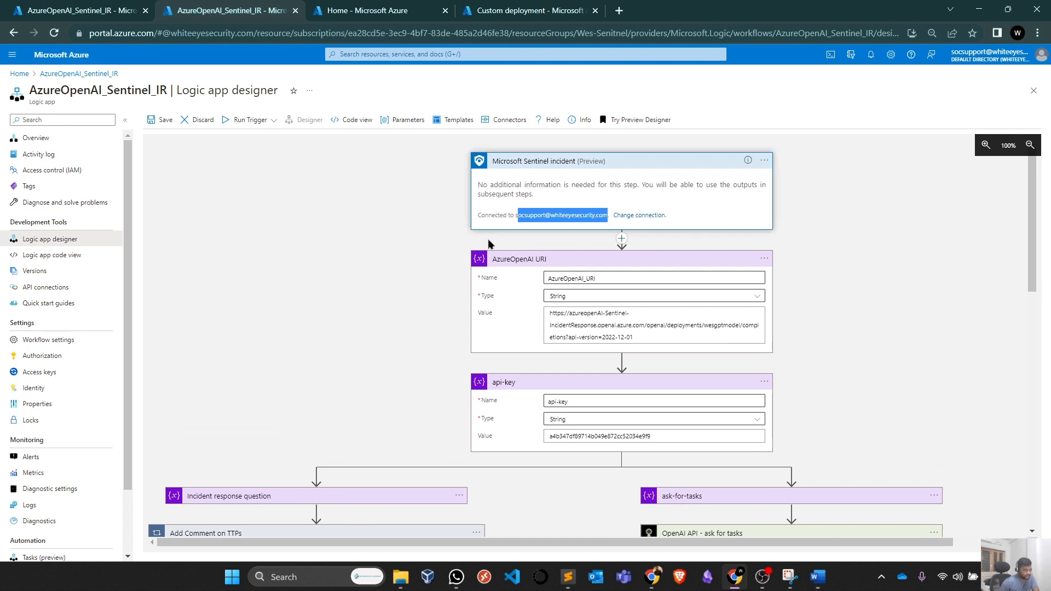
Expand the Add KQL suggestion branch and show the Add task to incident 3 step's settings.
scroll(down, 3)
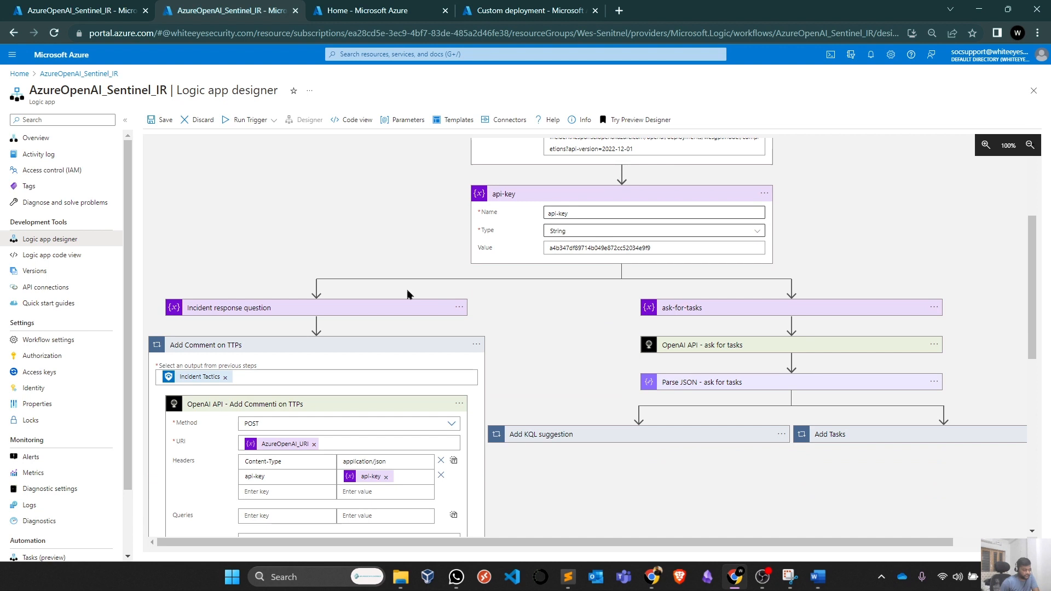
scroll(down, 3)
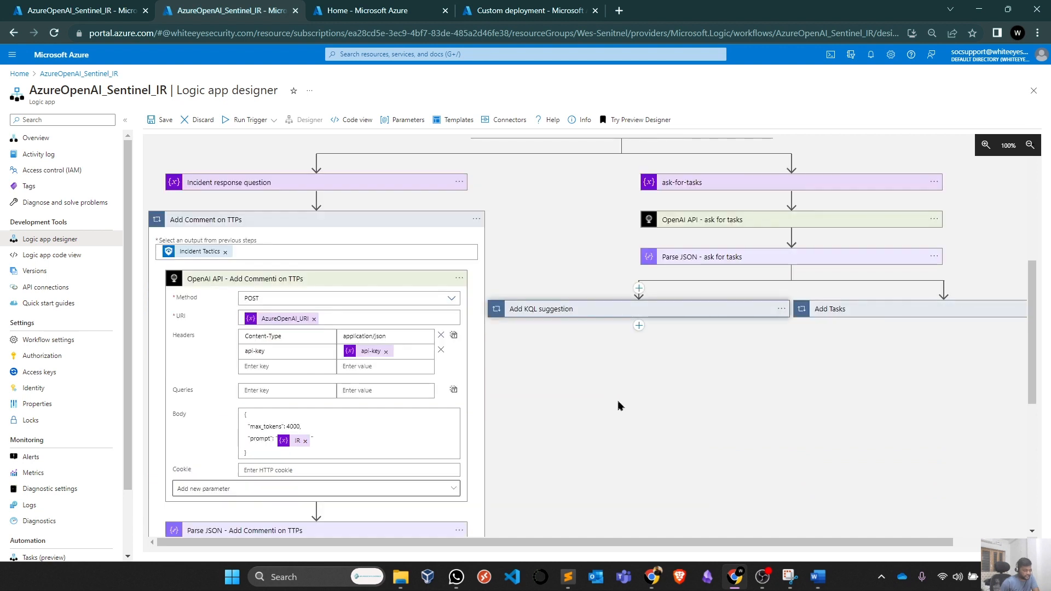
click(541, 309)
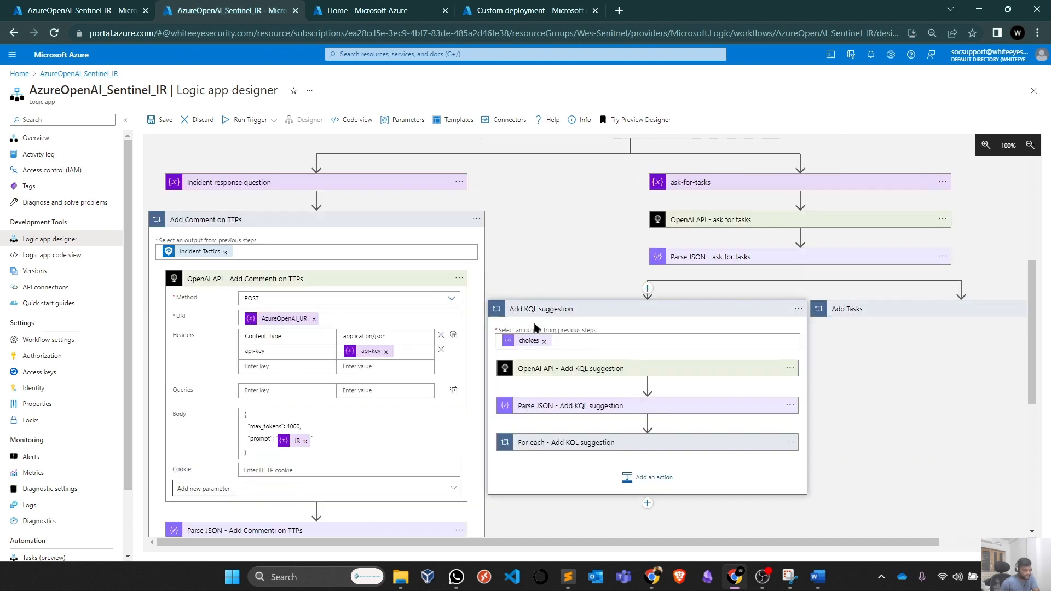
mouse_move(611, 447)
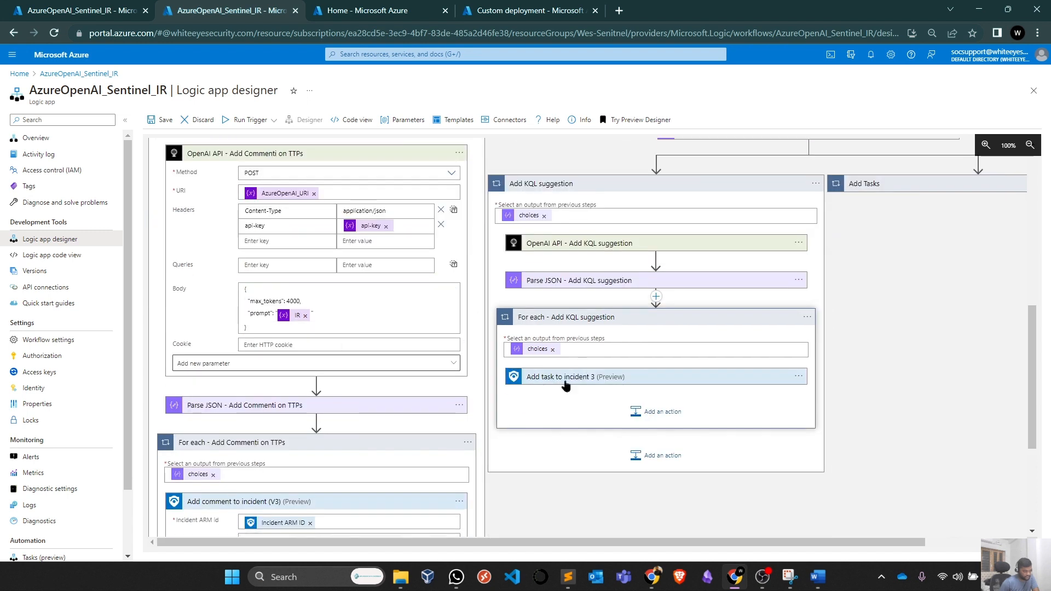
click(560, 377)
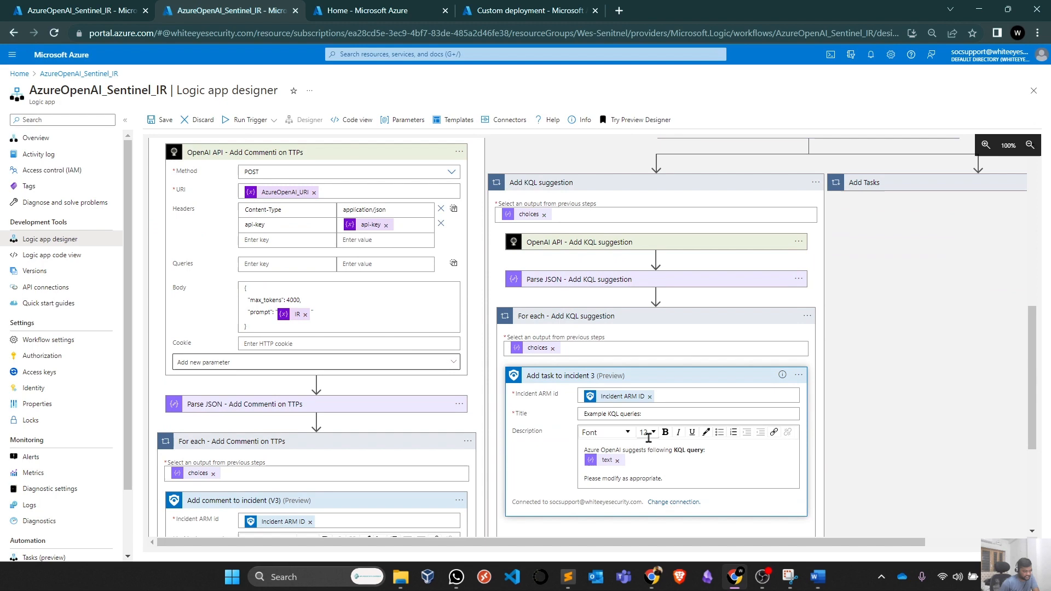
scroll(down, 3)
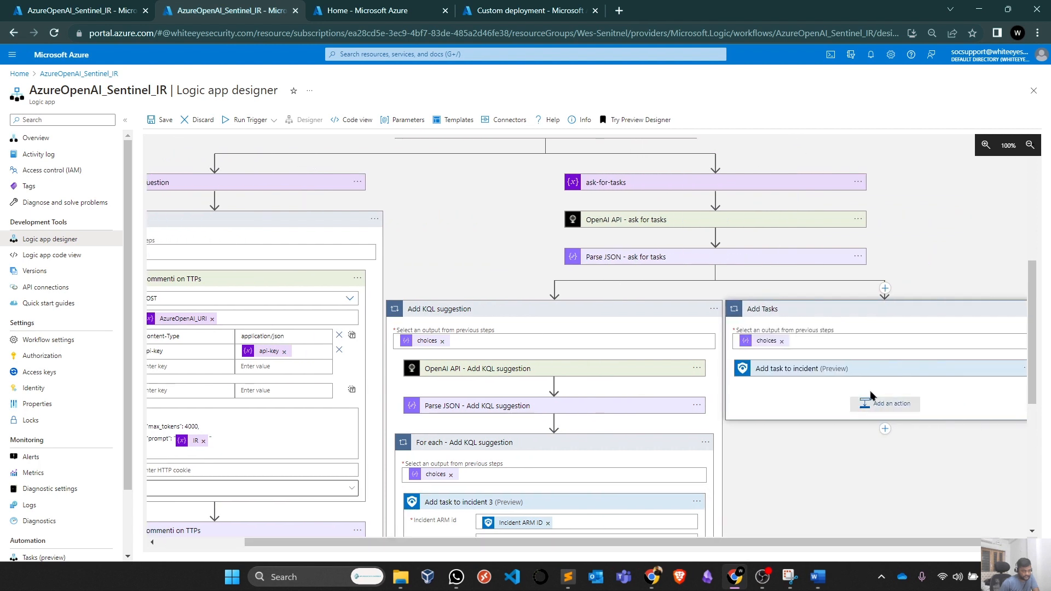
Expand the Add task to incident action and confirm its 'Connected to' Sentinel account name.
click(802, 368)
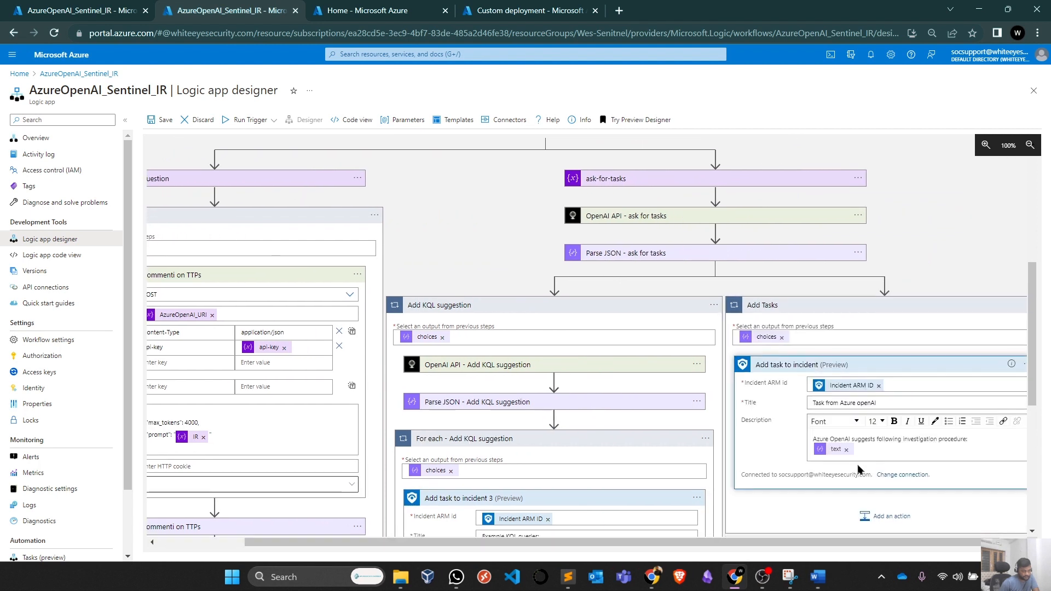
scroll(down, 3)
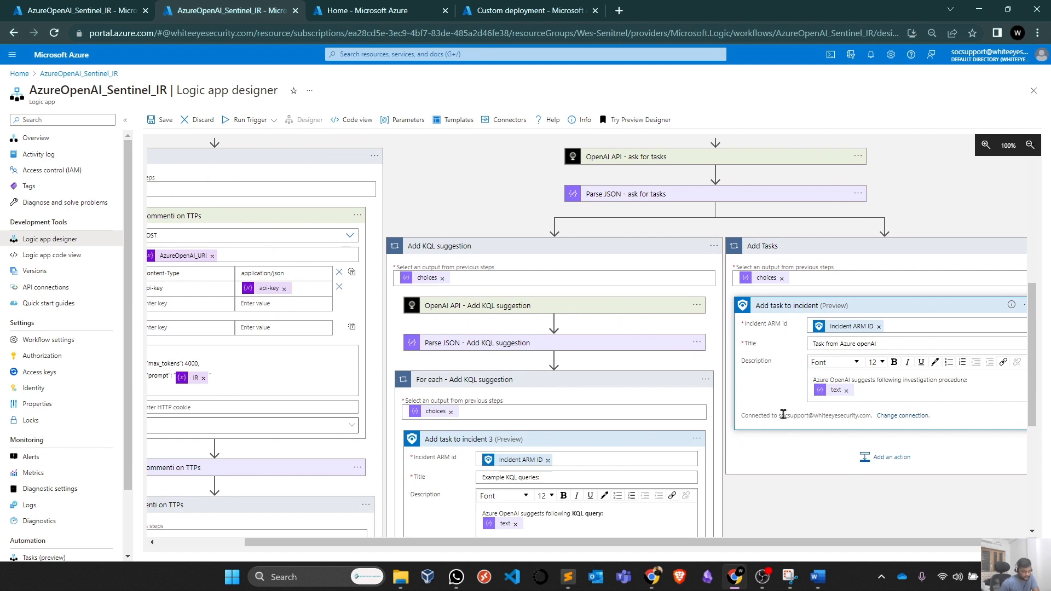
mouse_move(867, 416)
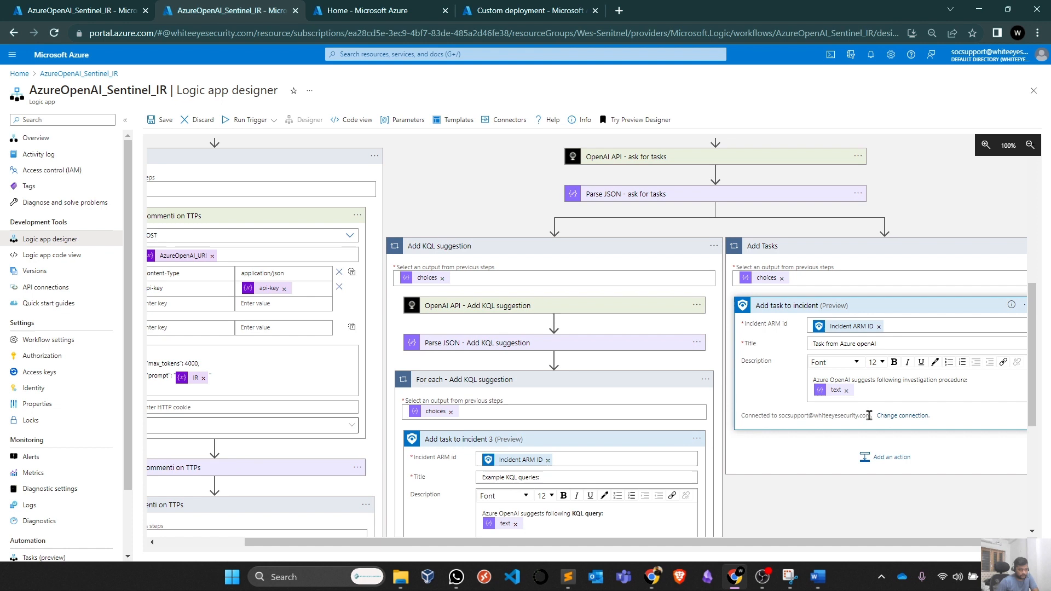
mouse_move(865, 416)
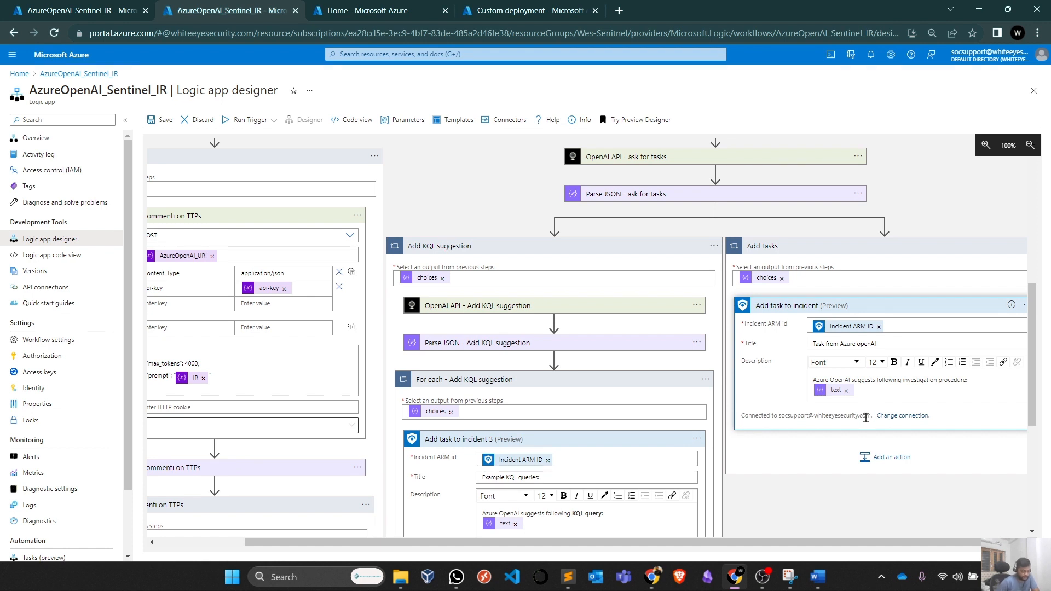
double_click(793, 417)
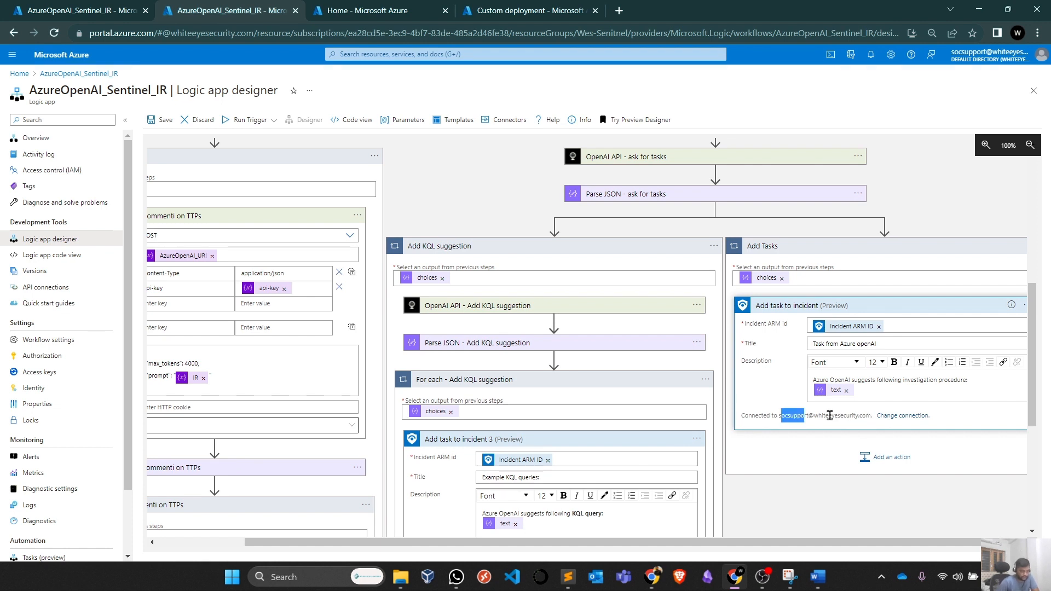
double_click(803, 416)
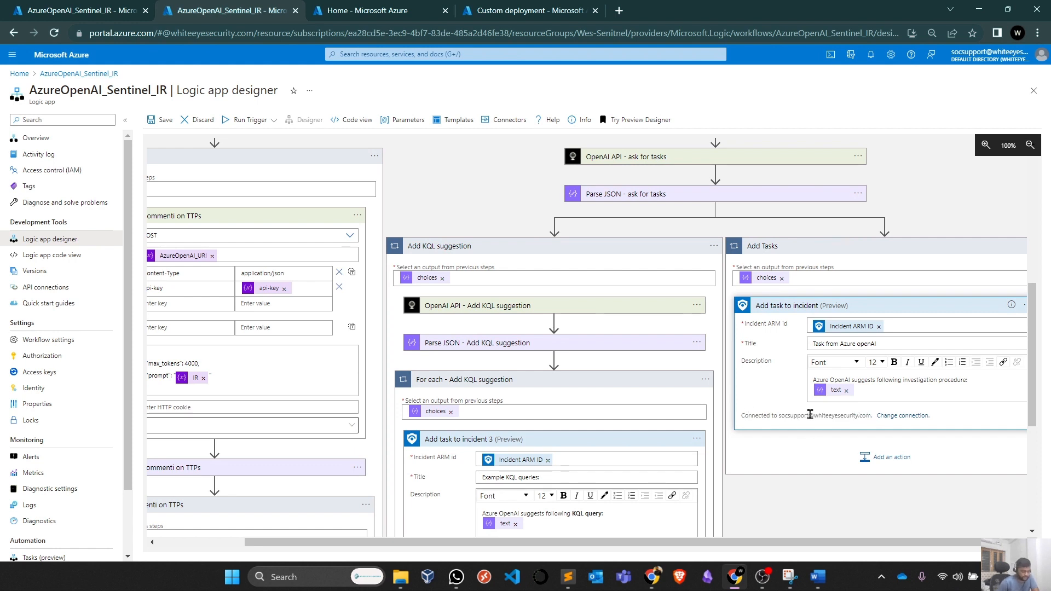
mouse_move(839, 515)
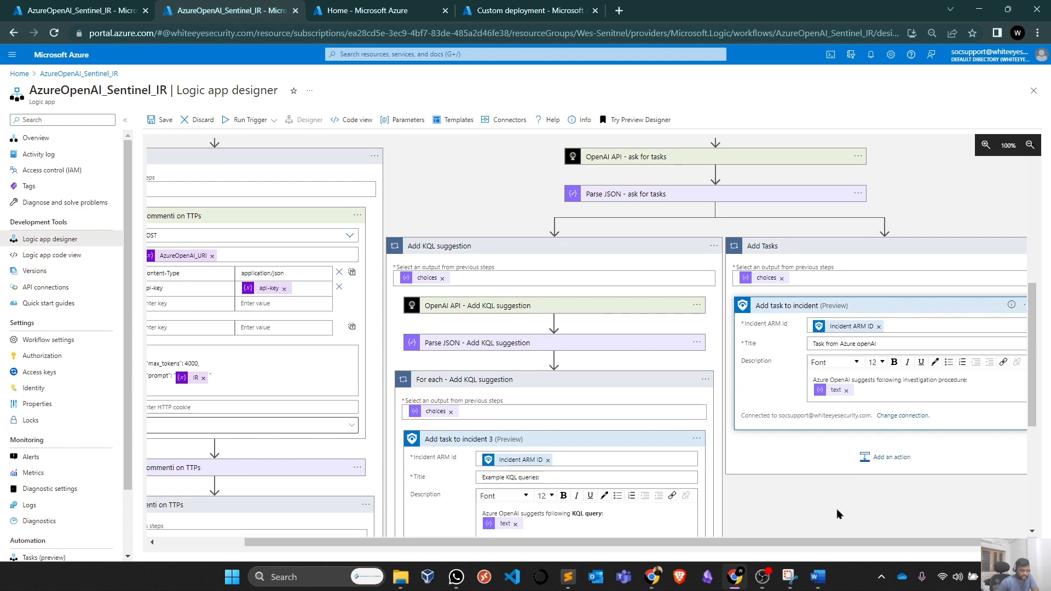
mouse_move(810, 545)
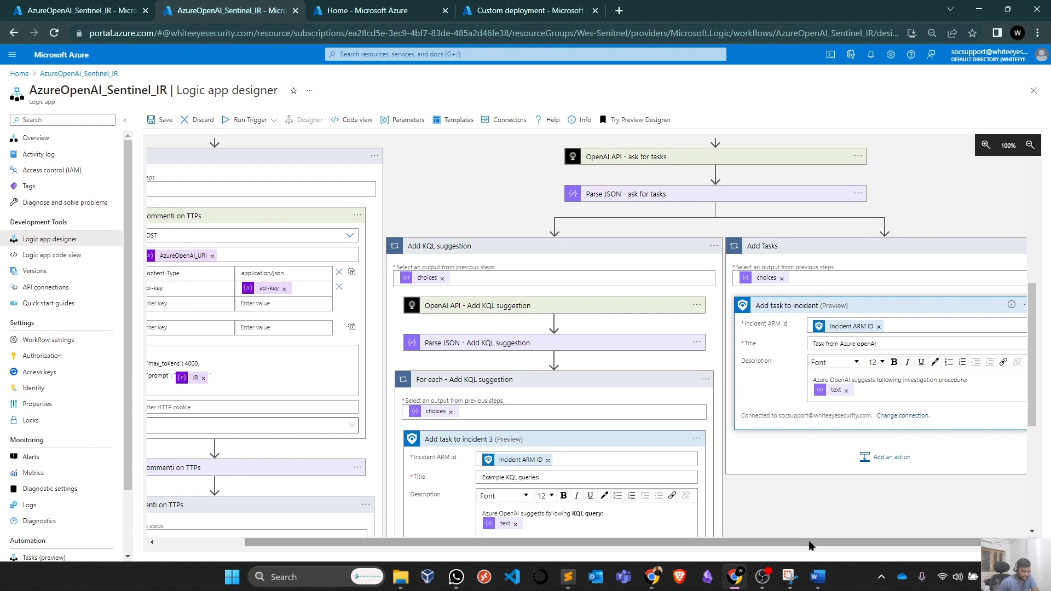
scroll(right, 3)
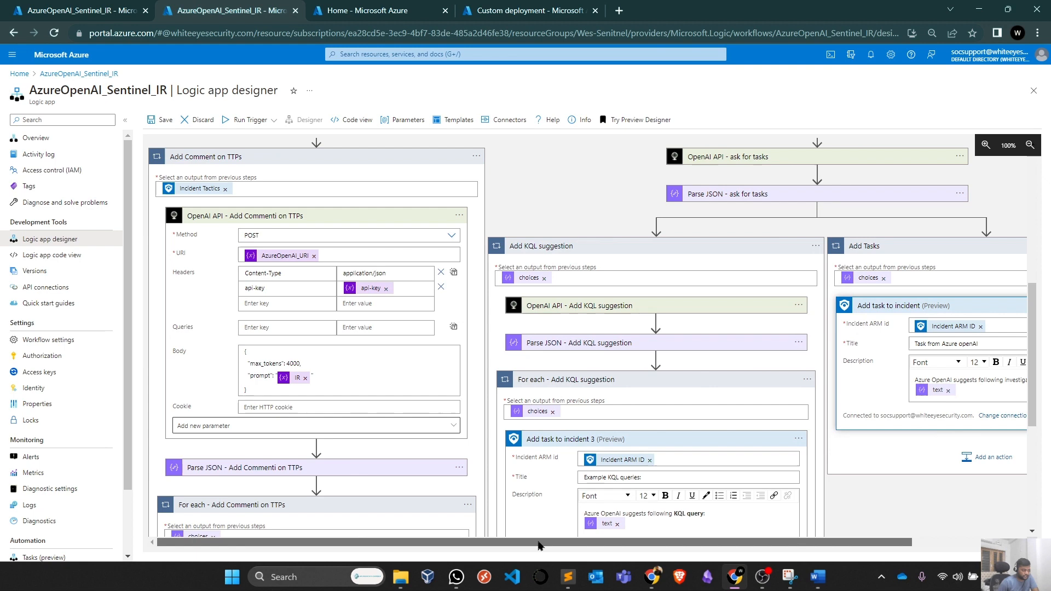
scroll(down, 3)
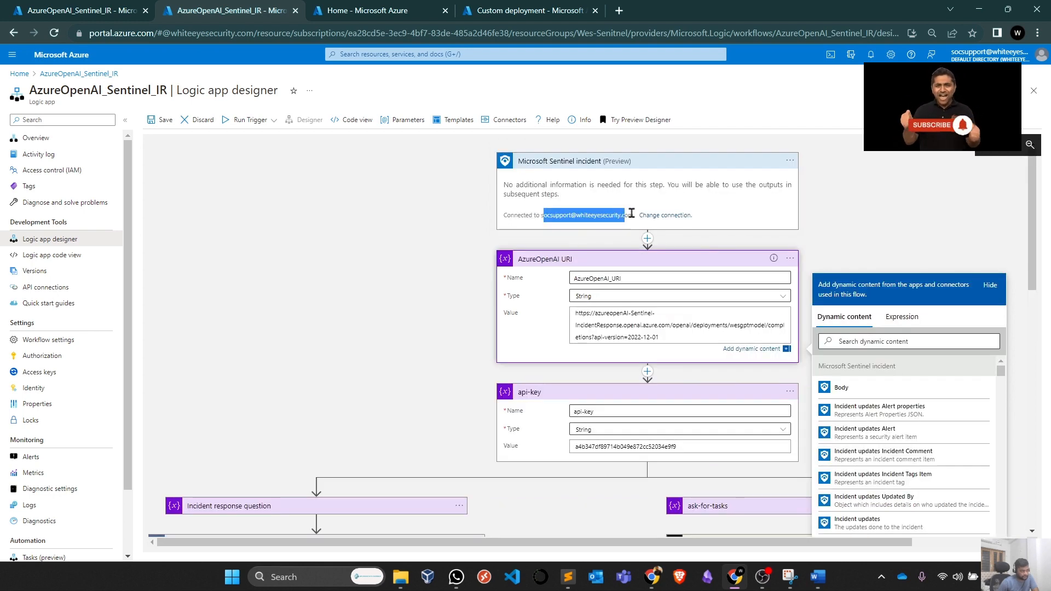
scroll(down, 3)
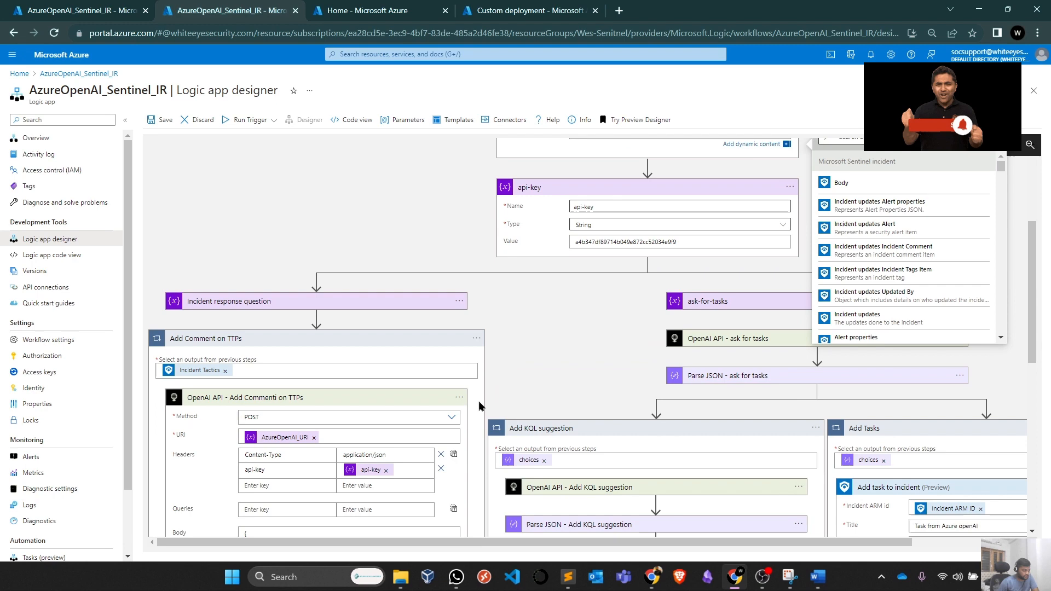
scroll(down, 3)
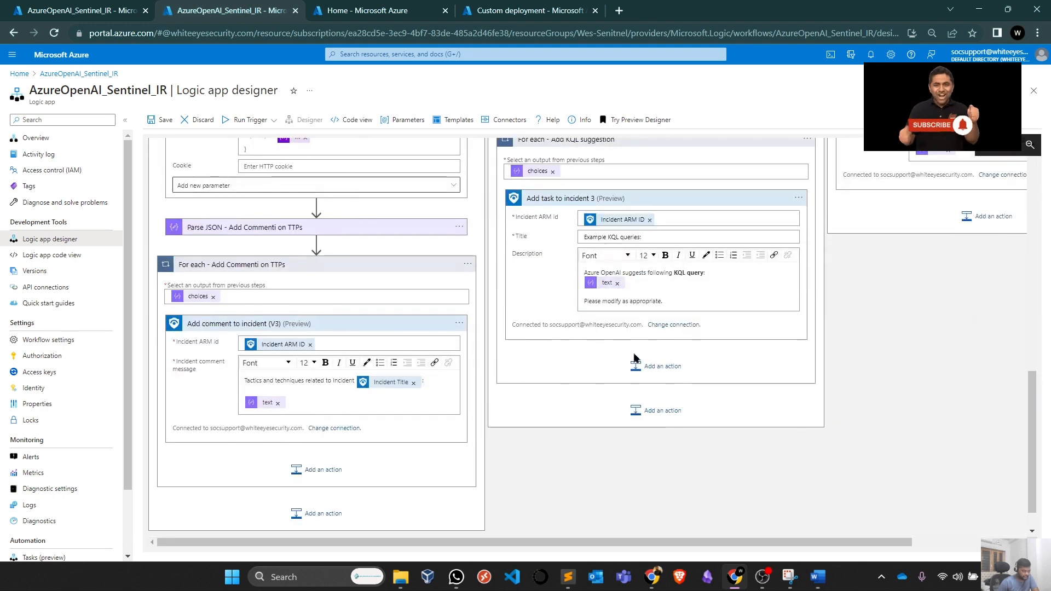